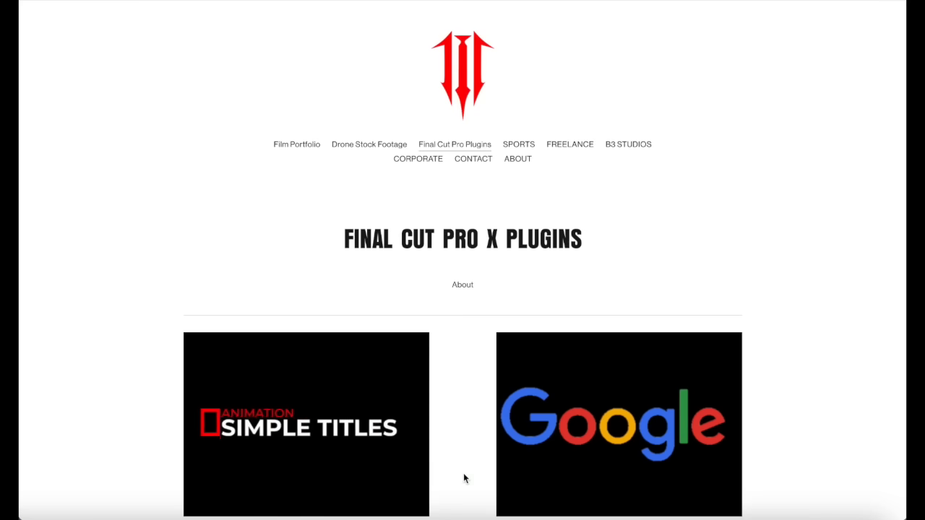
- Add a Basic Title (Ctrl+T) above the lake clip, trim it short and select it
{"action": "scroll", "scroll_direction": "down", "scroll_amount": 3}
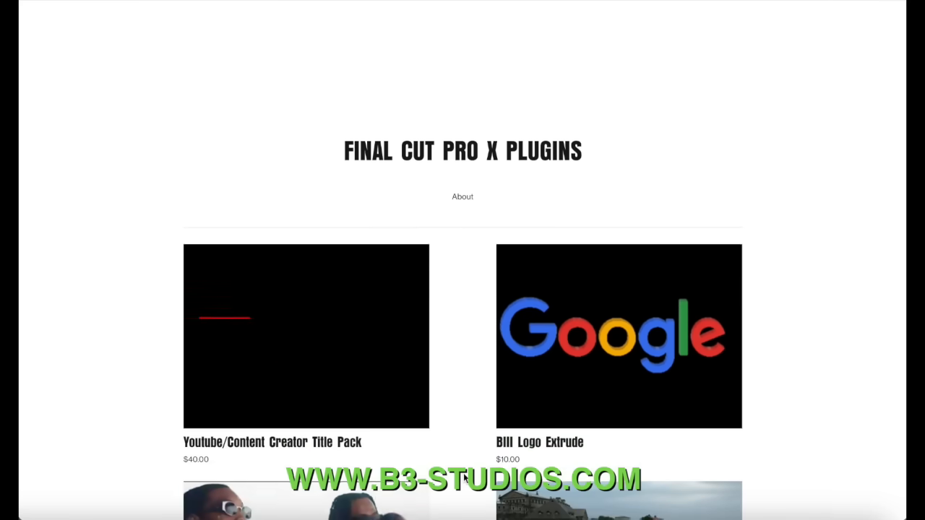
{"action": "scroll", "scroll_direction": "down", "scroll_amount": 3}
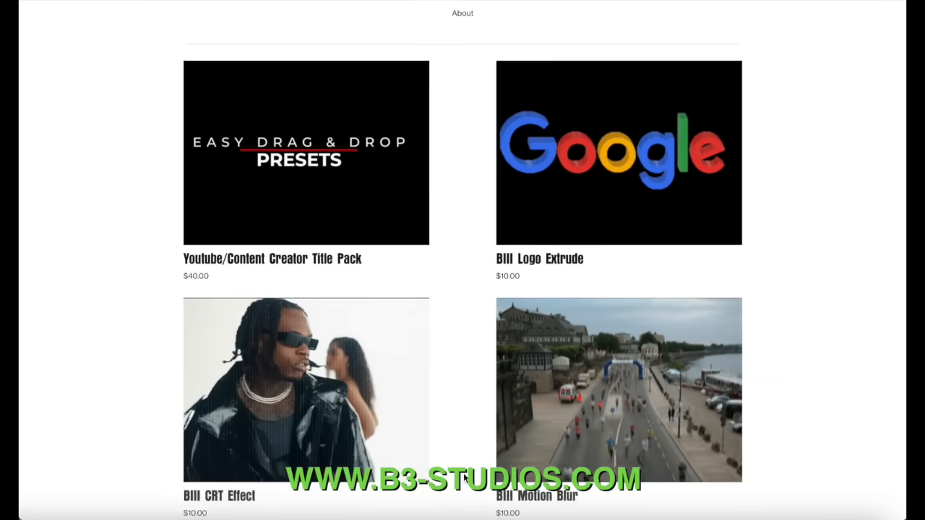
{"action": "scroll", "scroll_direction": "down", "scroll_amount": 3}
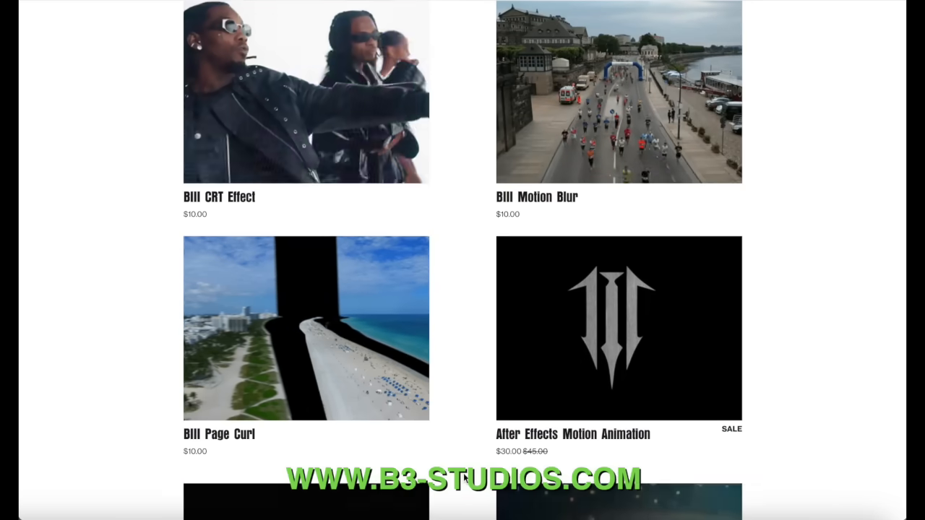
{"action": "scroll", "scroll_direction": "down", "scroll_amount": 3}
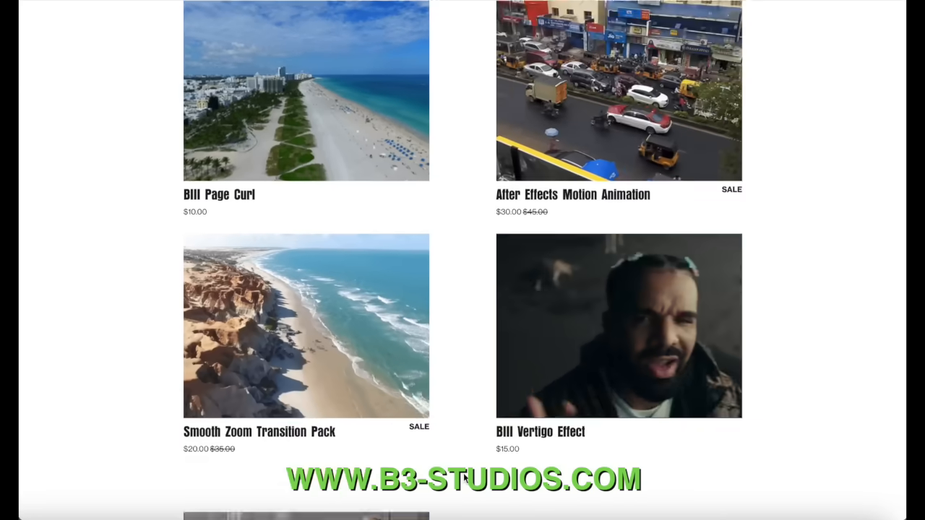
{"action": "scroll", "scroll_direction": "down", "scroll_amount": 3}
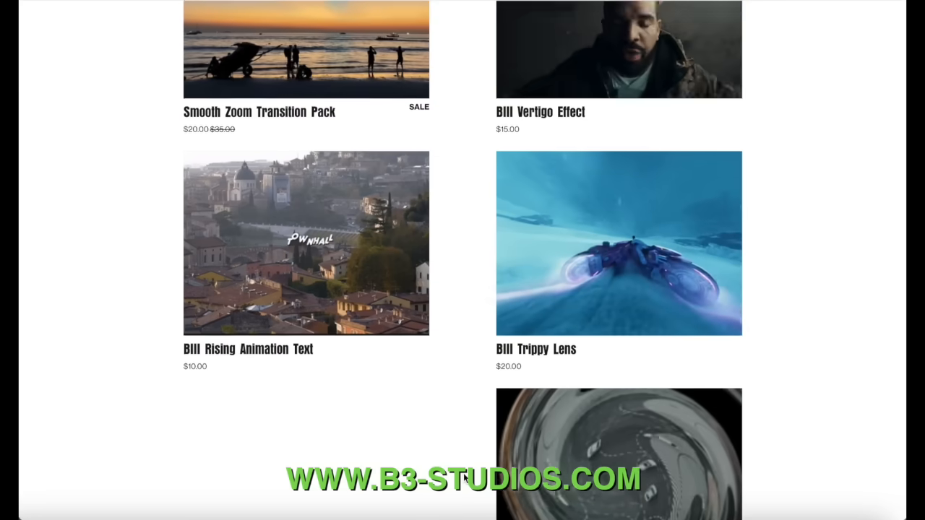
{"action": "scroll", "scroll_direction": "down", "scroll_amount": 3}
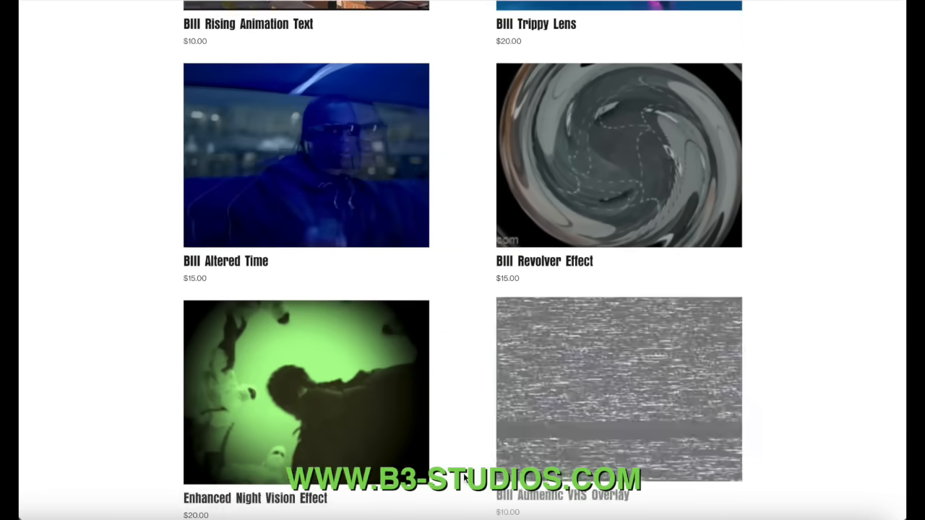
{"action": "scroll", "scroll_direction": "down", "scroll_amount": 3}
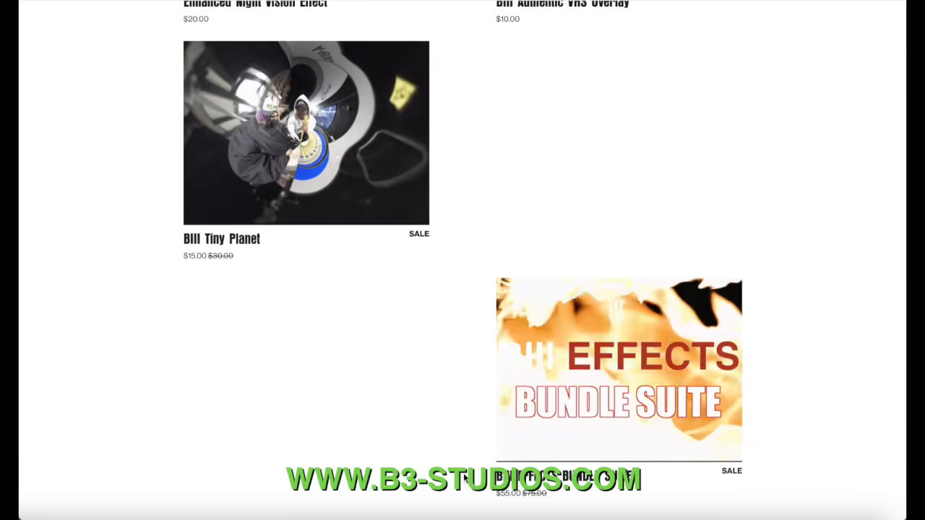
{"action": "scroll", "scroll_direction": "down", "scroll_amount": 3}
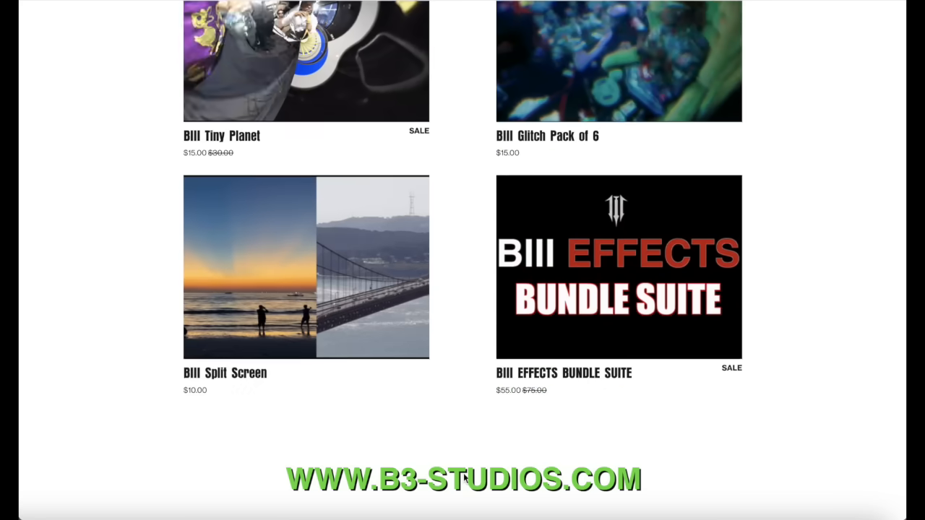
{"action": "scroll", "scroll_direction": "down", "scroll_amount": 3}
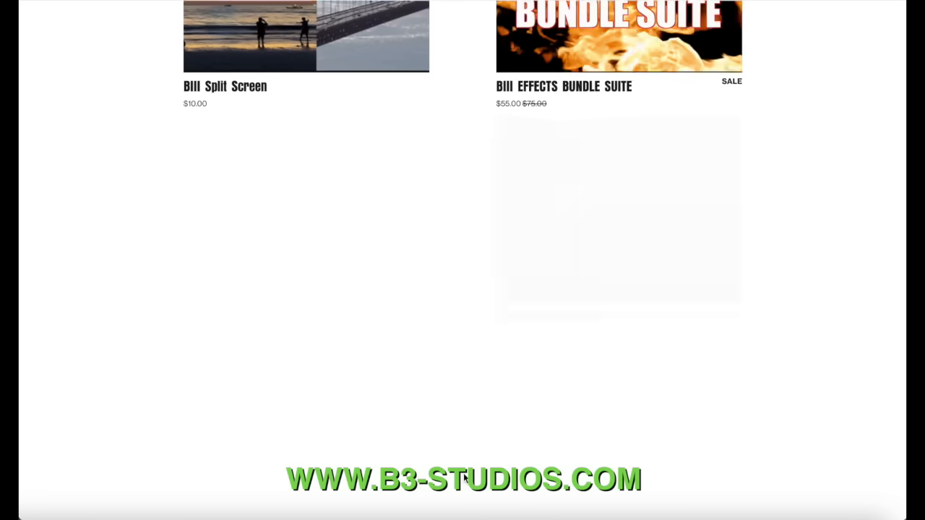
{"action": "scroll", "scroll_direction": "down", "scroll_amount": 3}
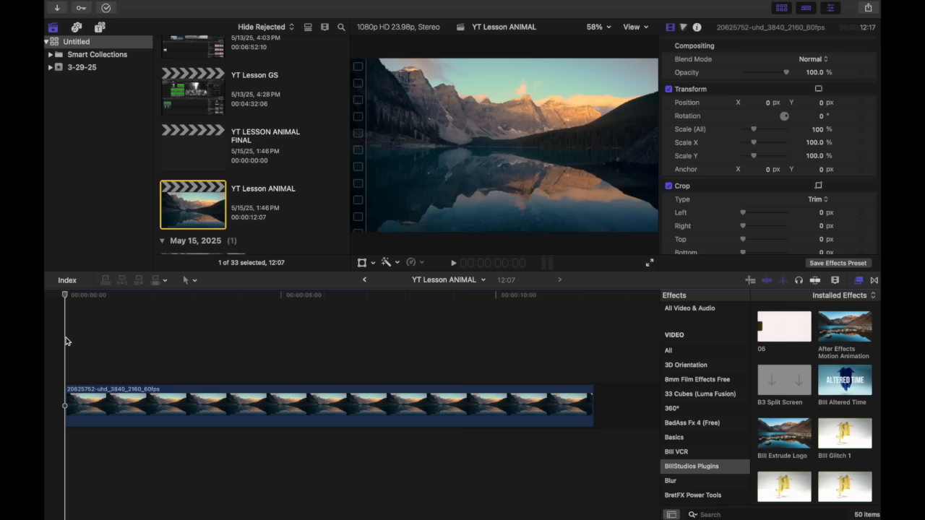
{"action": "key", "text": "ctrl+t"}
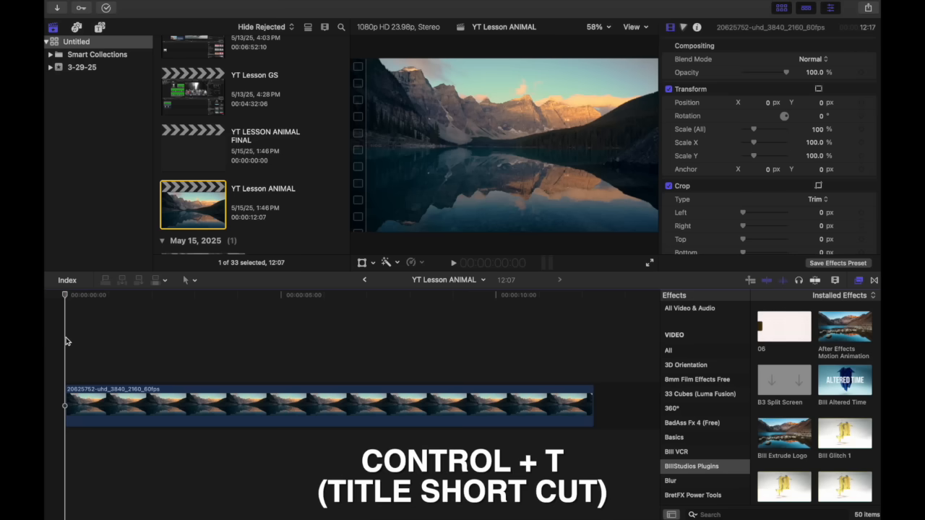
{"action": "key", "text": "ctrl+t"}
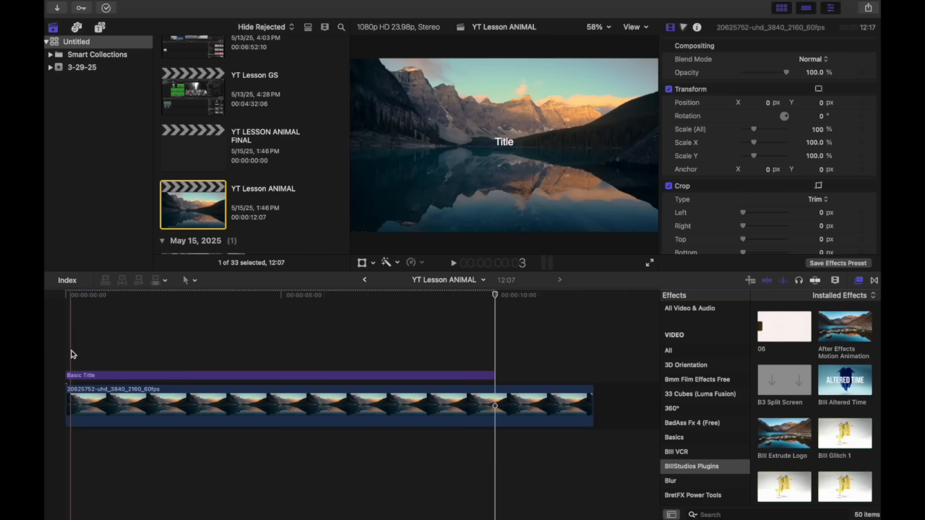
{"action": "left_click", "coordinate": [112, 376]}
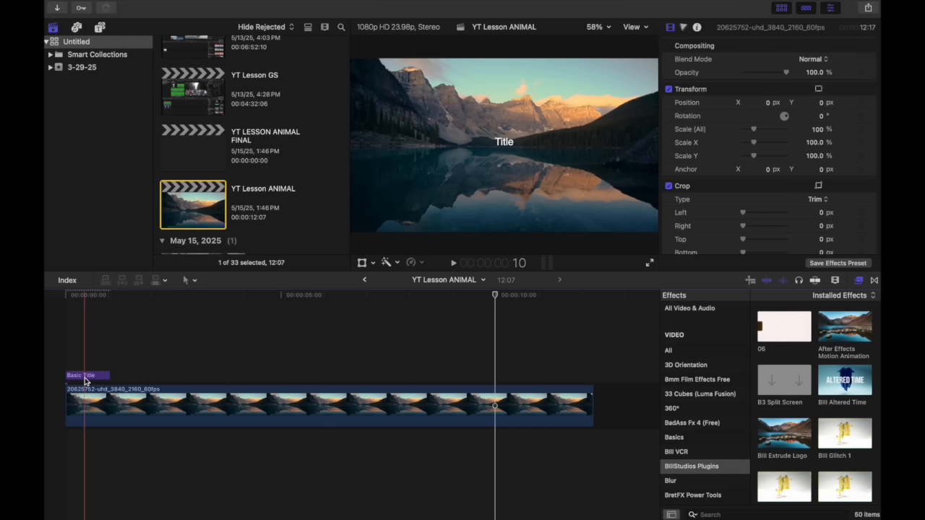
{"action": "left_click", "coordinate": [85, 376]}
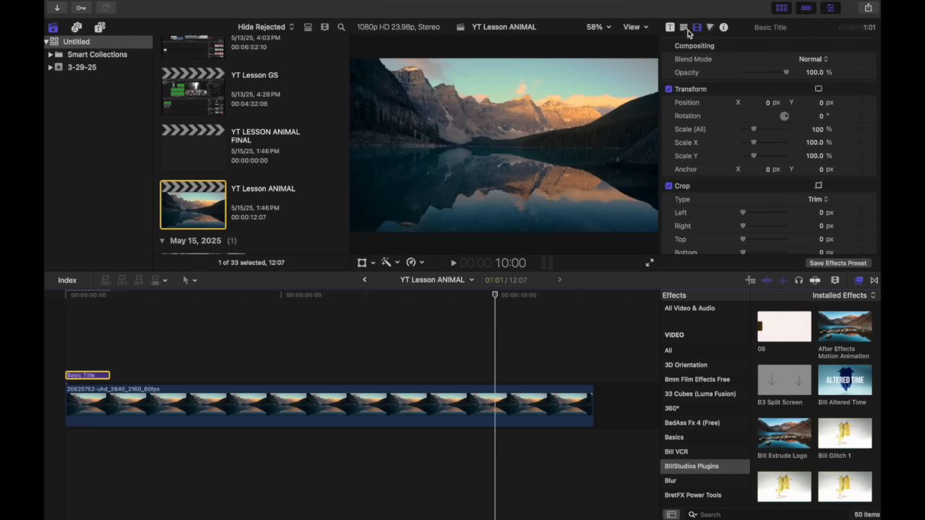
- Set the title text to NATURE in bold Helvetica
{"action": "left_click", "coordinate": [688, 26]}
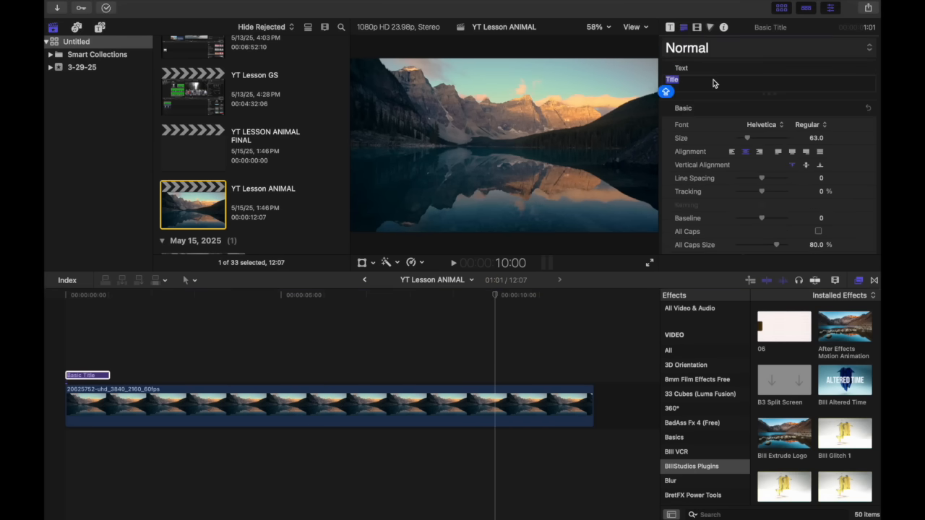
{"action": "type", "text": "NATURE"}
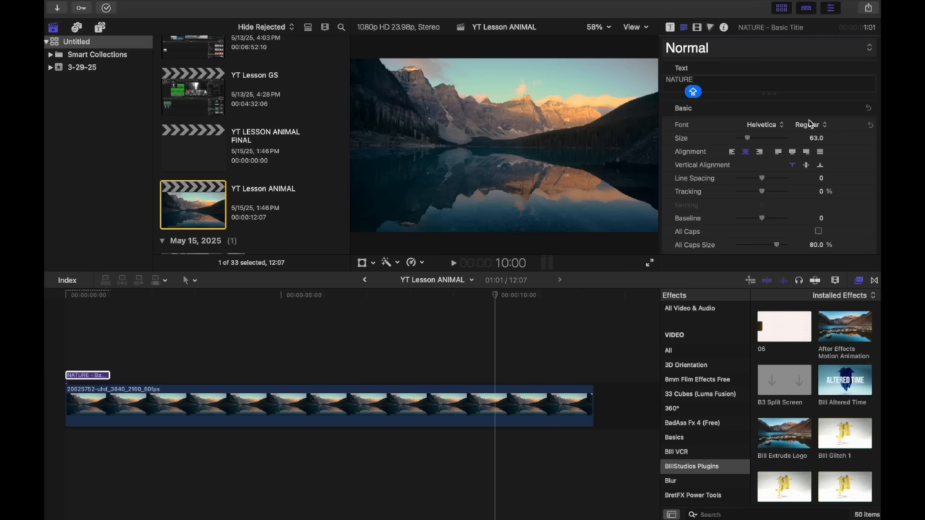
{"action": "left_click", "coordinate": [808, 124]}
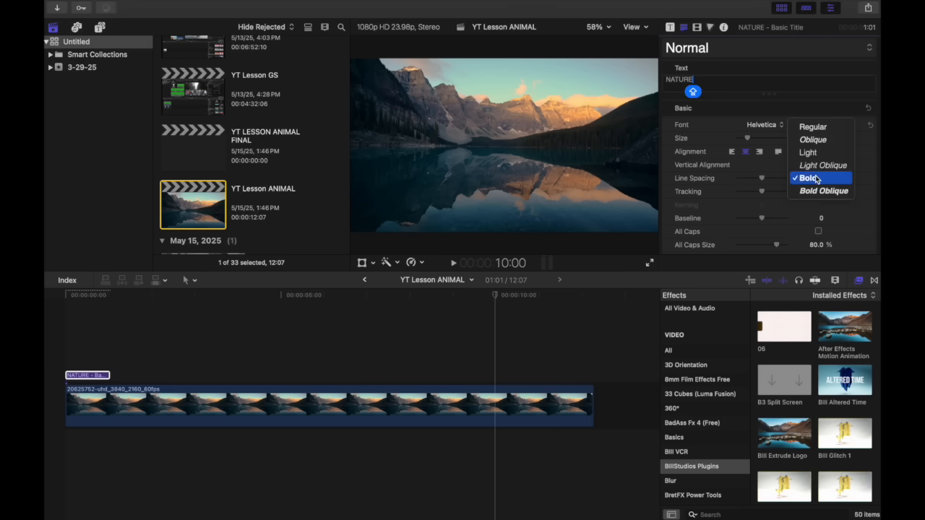
{"action": "left_click", "coordinate": [809, 178]}
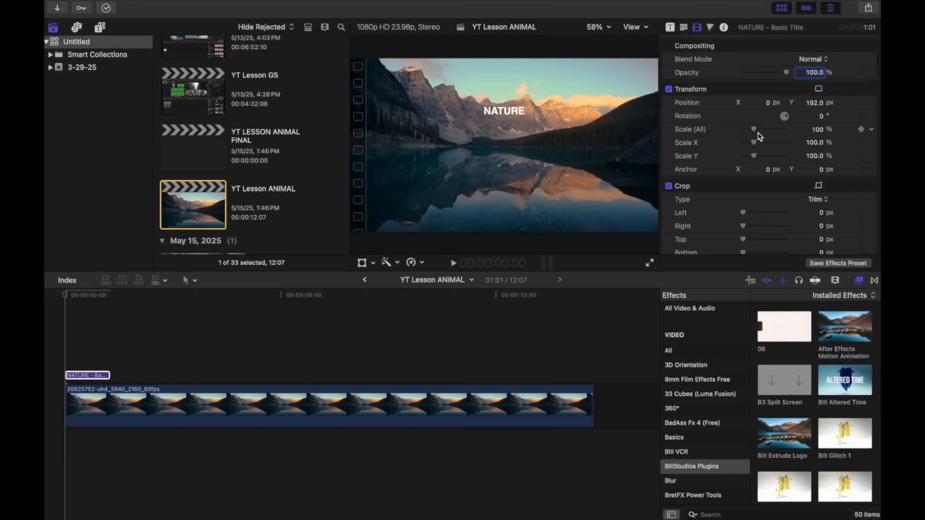
- Scale the NATURE title to about 179% and enable its Drop Shadow
{"action": "left_click_drag", "start_coordinate": [754, 129], "coordinate": [763, 129]}
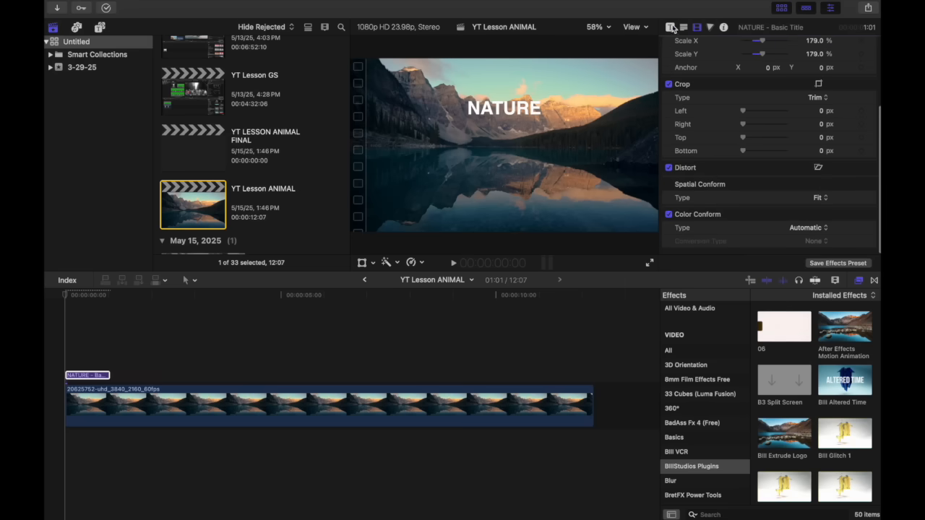
{"action": "left_click", "coordinate": [670, 26]}
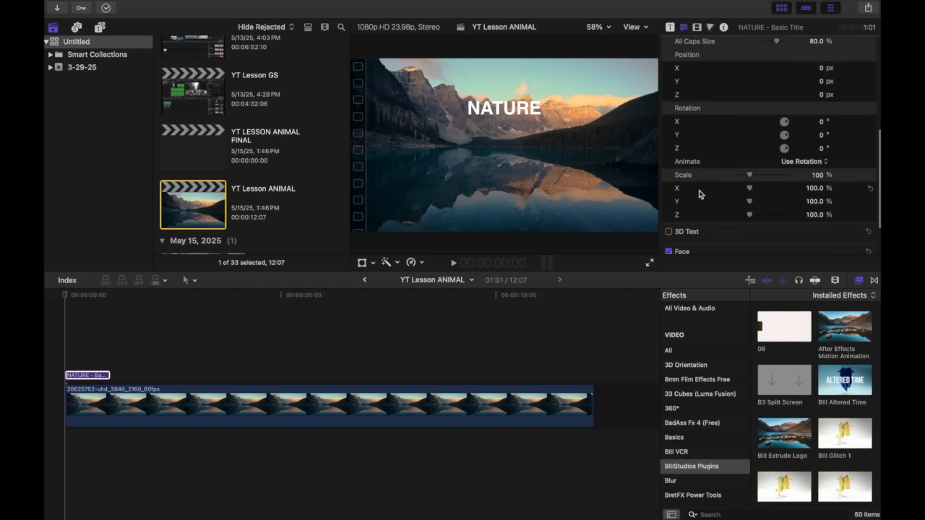
{"action": "scroll", "scroll_direction": "down", "scroll_amount": 3}
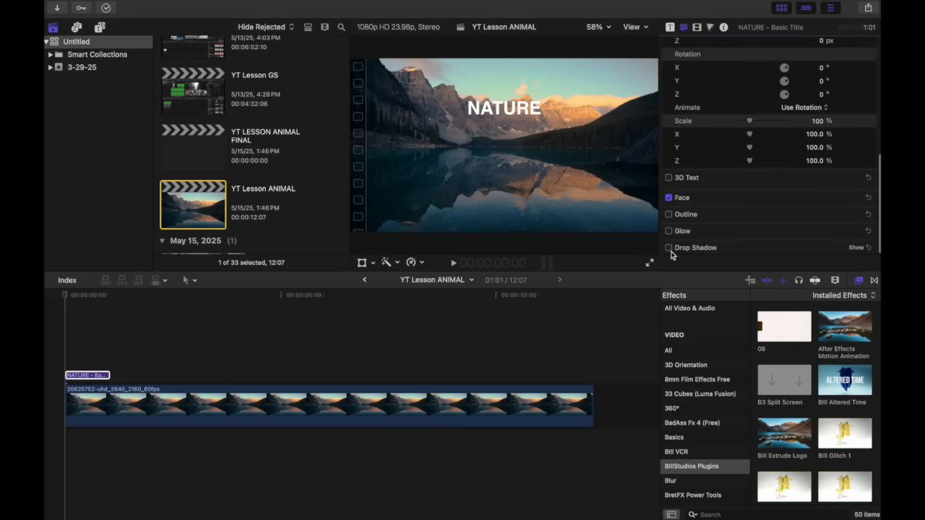
{"action": "left_click", "coordinate": [668, 247]}
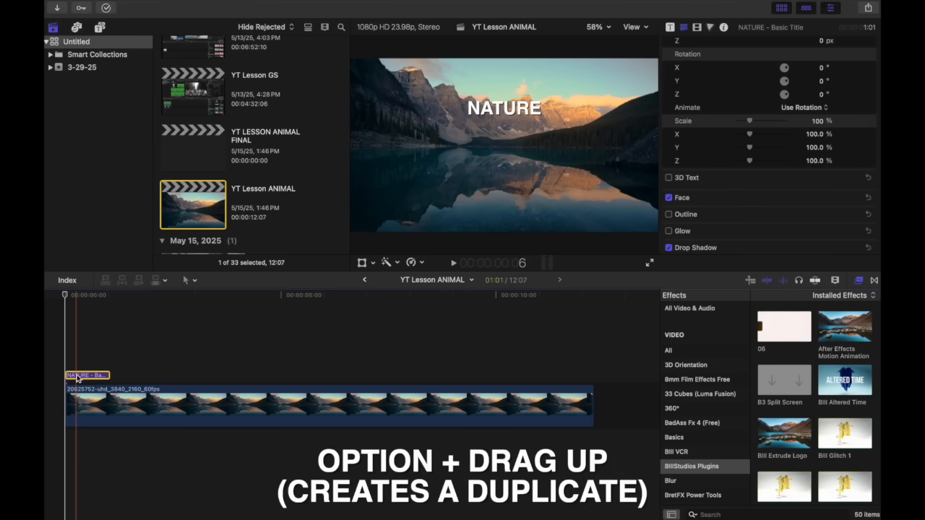
- Duplicate the NATURE title slightly later and retype the copy as WILD LIFE
{"action": "left_click_drag", "start_coordinate": [87, 374], "coordinate": [94, 351]}
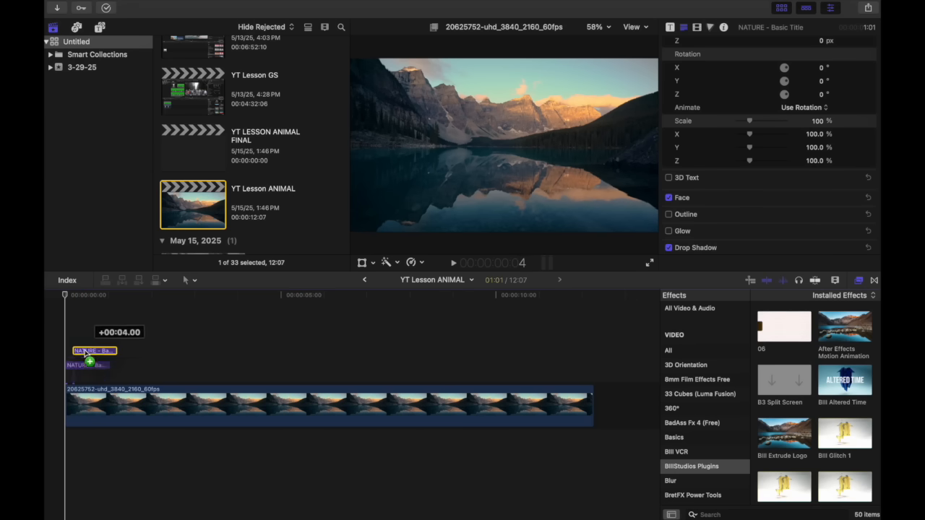
{"action": "left_click_drag", "start_coordinate": [94, 351], "coordinate": [101, 375]}
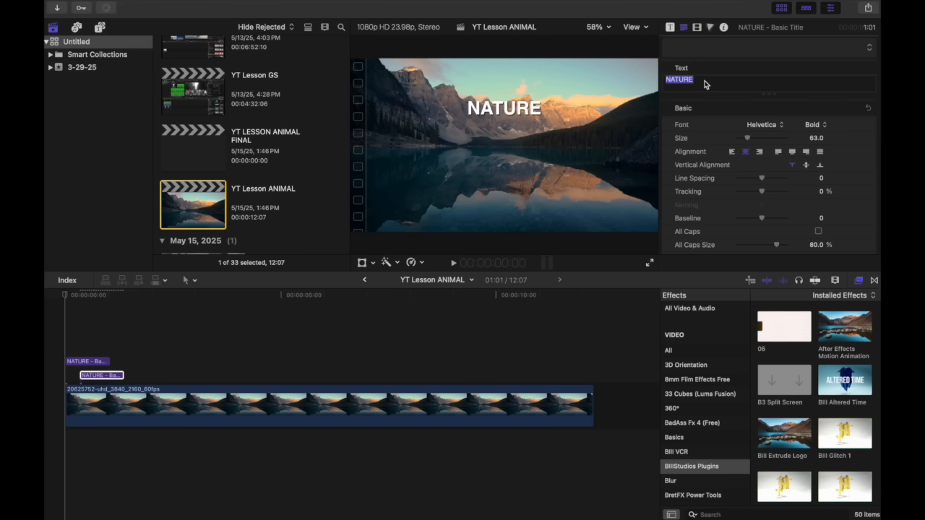
{"action": "type", "text": "WILD"}
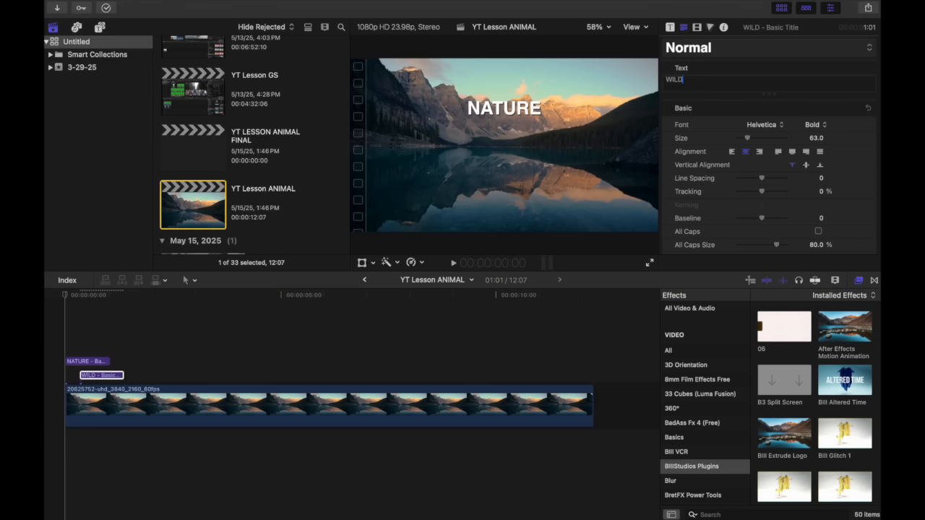
{"action": "type", "text": "LIFE"}
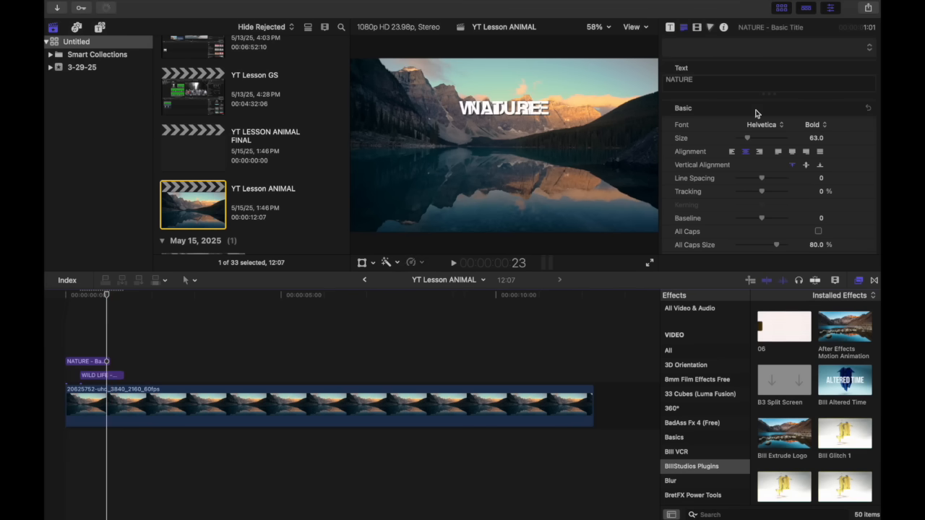
{"action": "scroll", "scroll_direction": "down", "scroll_amount": 3}
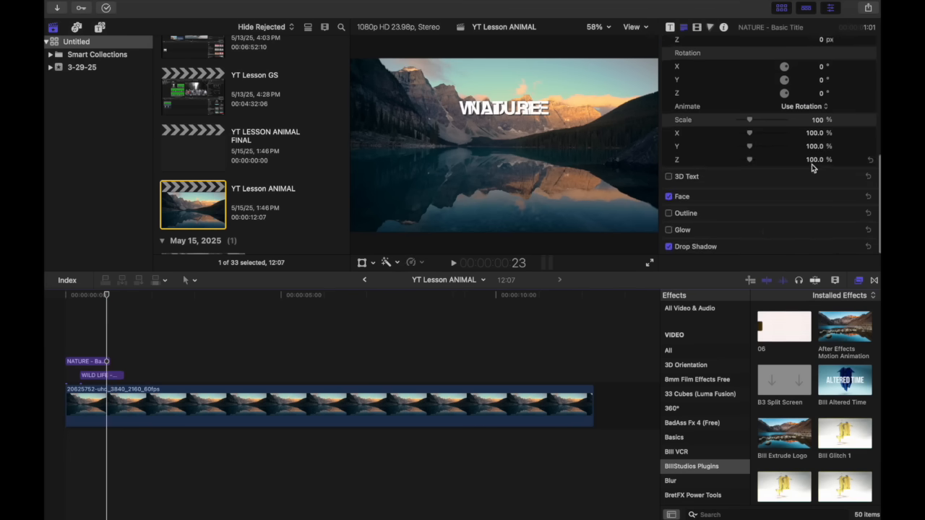
{"action": "left_click", "coordinate": [694, 28]}
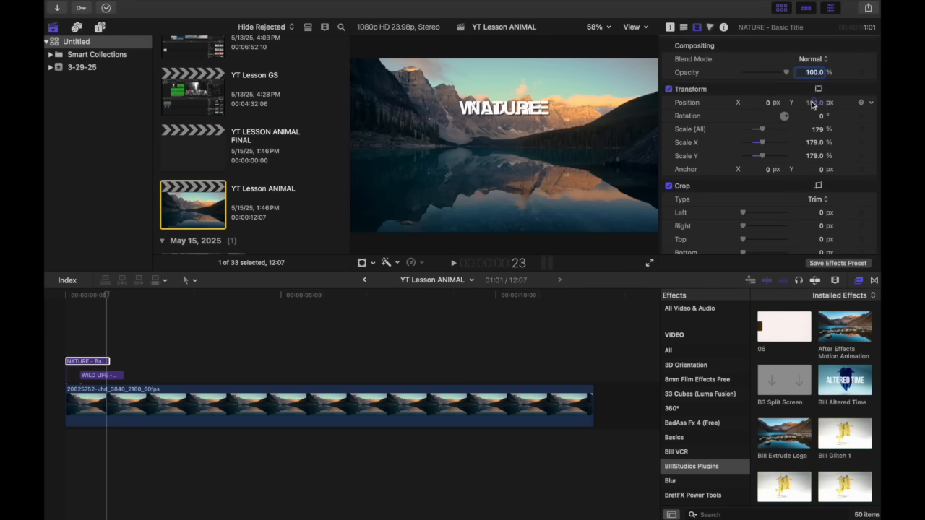
- Shift the WILD LIFE title right and shrink it to about 145% beneath NATURE
{"action": "left_click", "coordinate": [98, 375]}
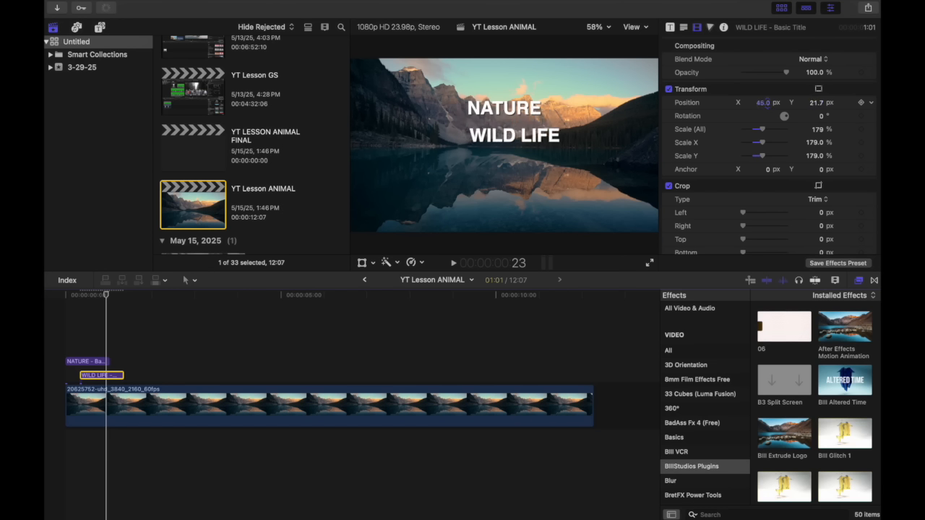
{"action": "left_click_drag", "start_coordinate": [760, 101], "coordinate": [769, 101]}
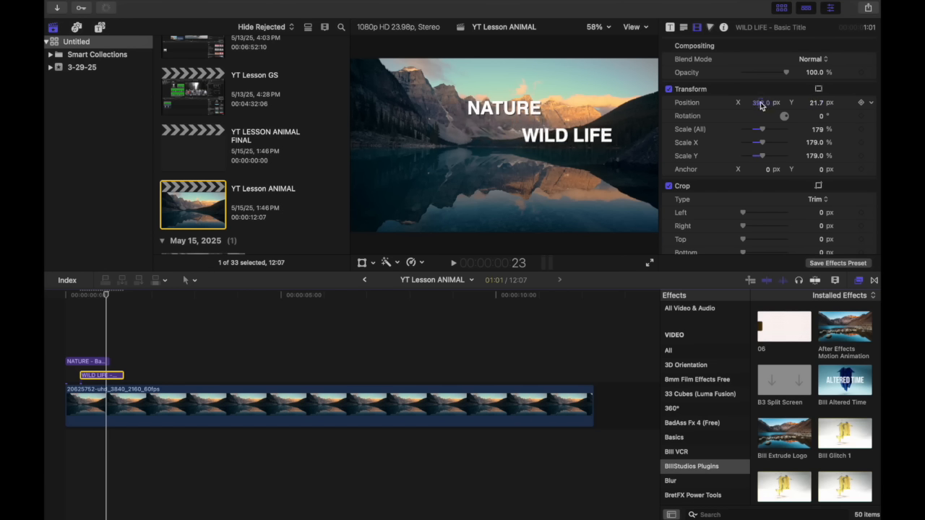
{"action": "left_click_drag", "start_coordinate": [763, 129], "coordinate": [757, 129]}
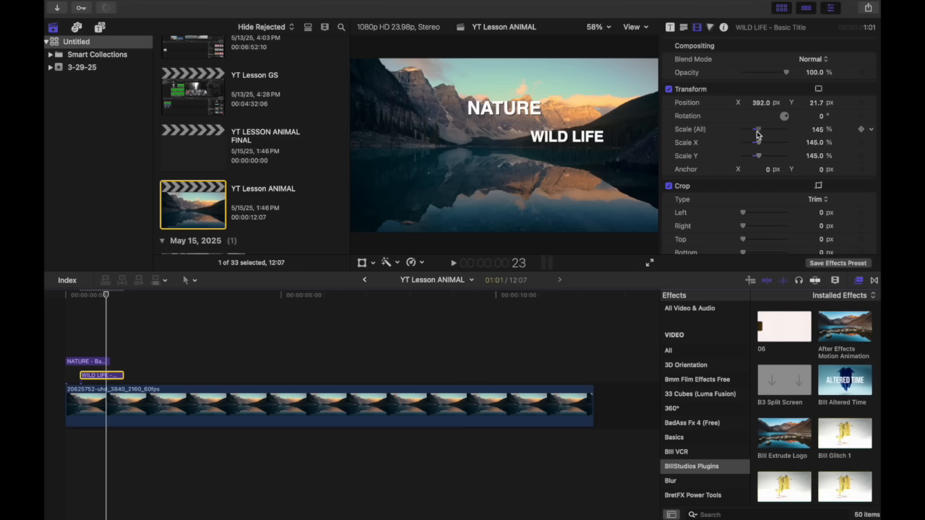
{"action": "left_click_drag", "start_coordinate": [759, 128], "coordinate": [757, 128]}
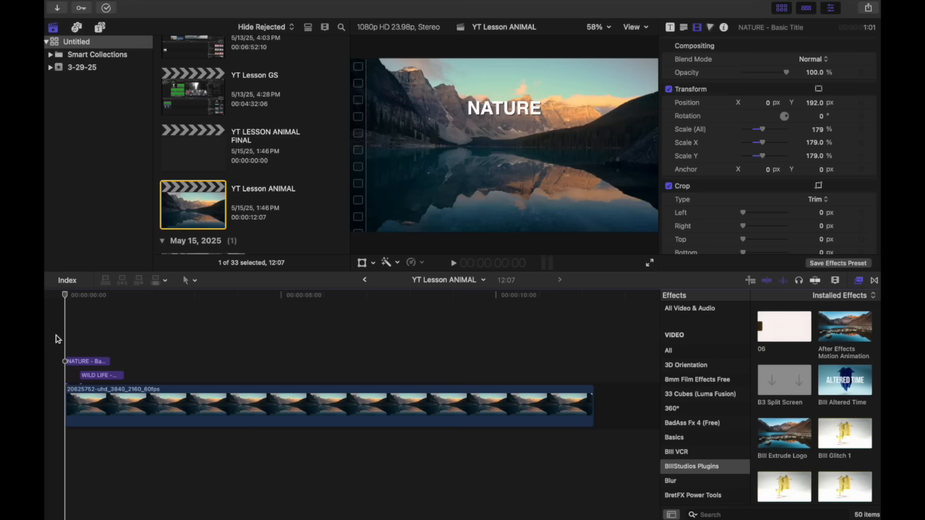
- Apply Motion Animation to NATURE with a fly-in entrance and Motion Blur at 100
{"action": "left_click", "coordinate": [483, 347]}
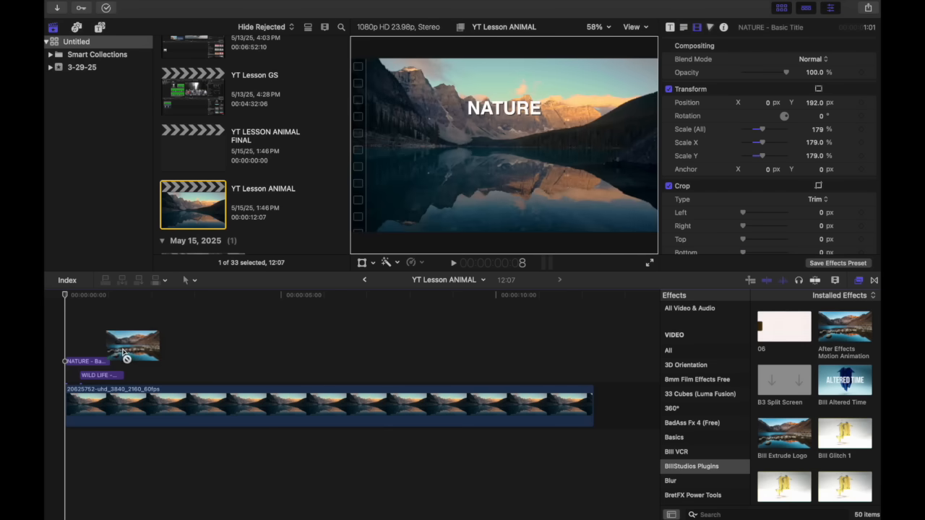
{"action": "left_click", "coordinate": [85, 361]}
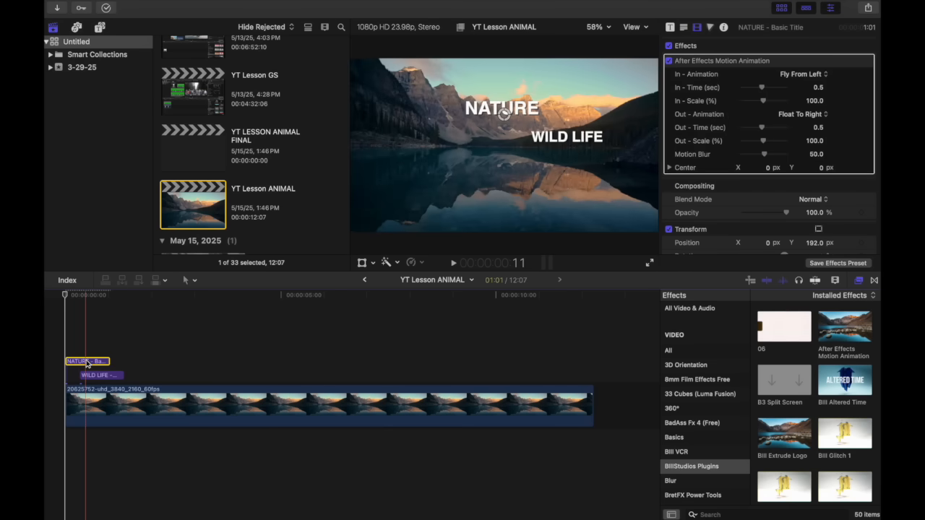
{"action": "left_click", "coordinate": [800, 73]}
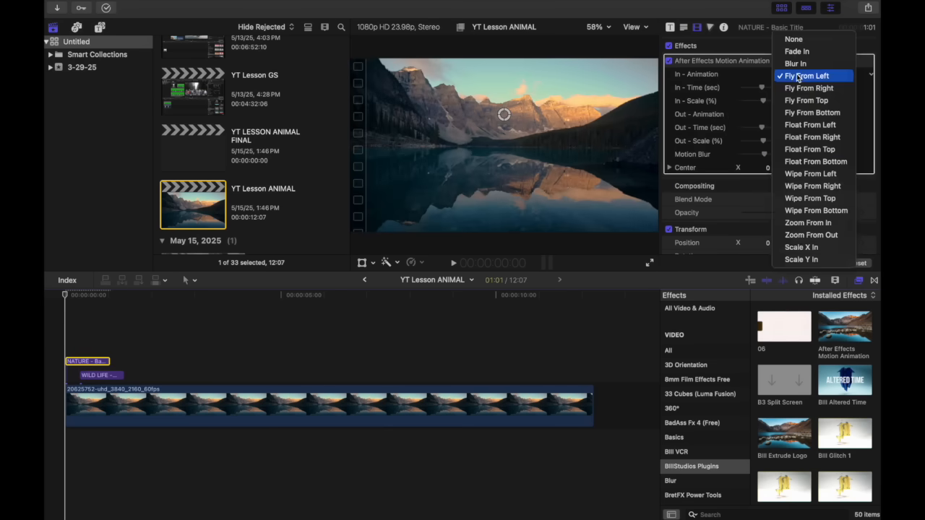
{"action": "mouse_move", "coordinate": [808, 88]}
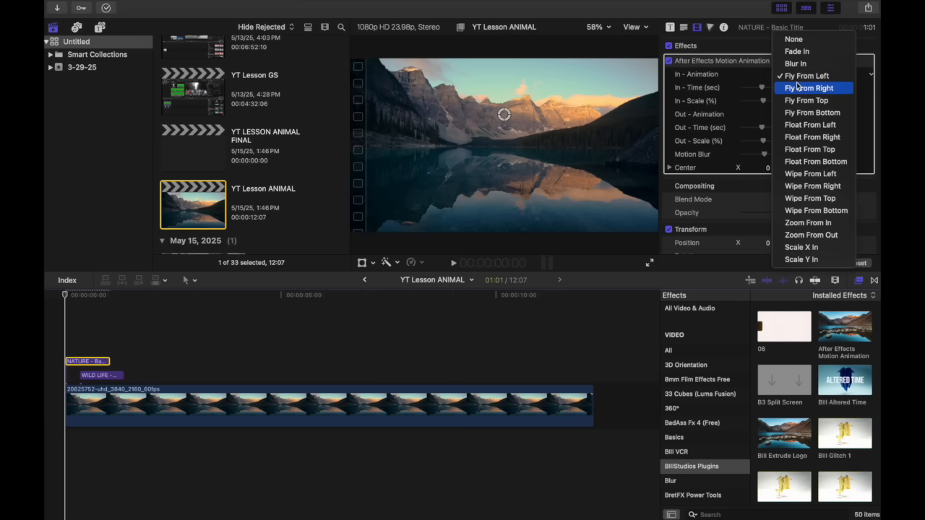
{"action": "left_click", "coordinate": [812, 88]}
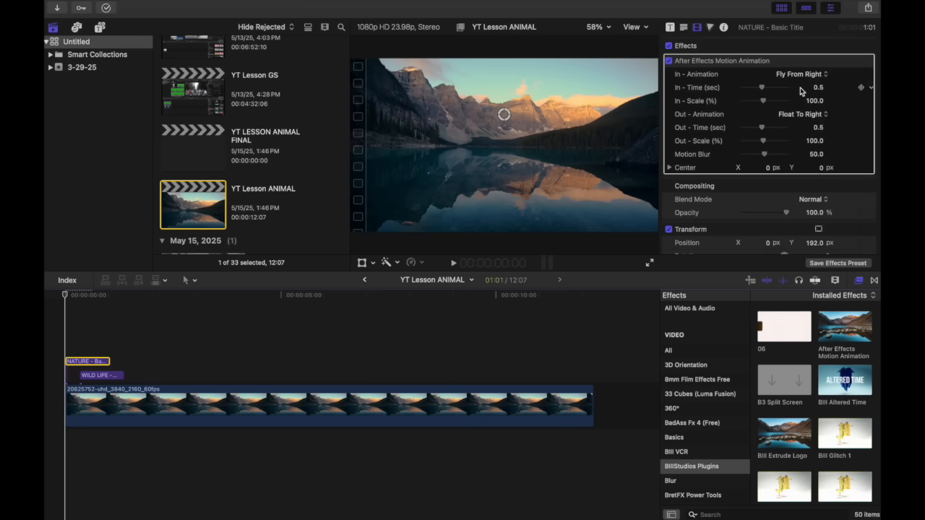
{"action": "mouse_move", "coordinate": [803, 117]}
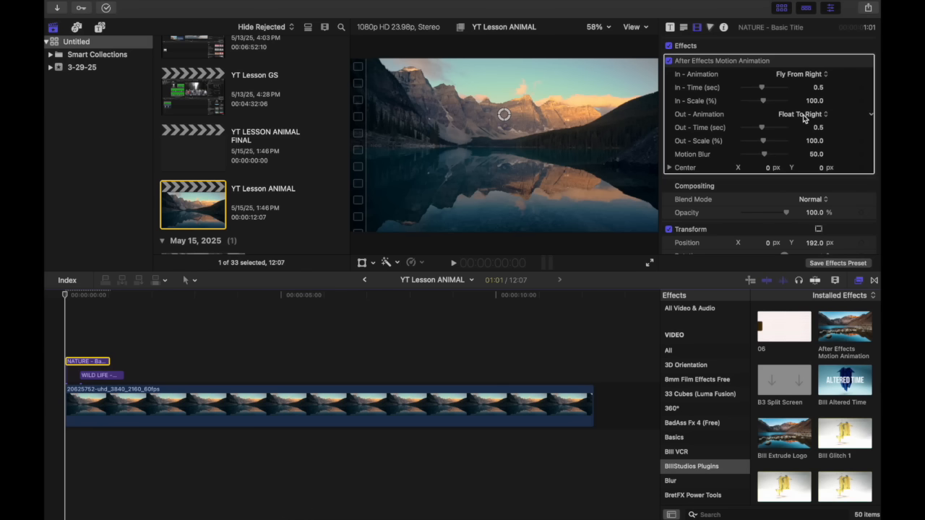
{"action": "left_click", "coordinate": [802, 113]}
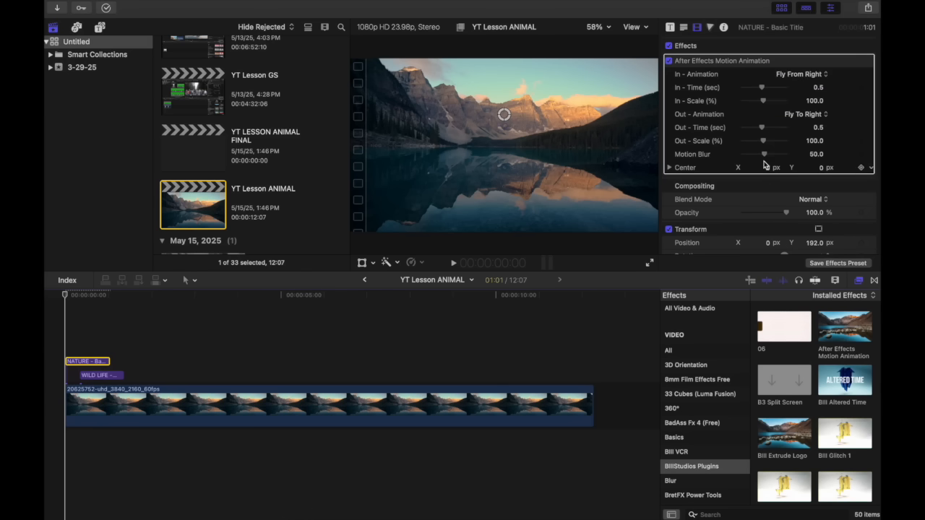
{"action": "left_click_drag", "start_coordinate": [763, 153], "coordinate": [792, 153]}
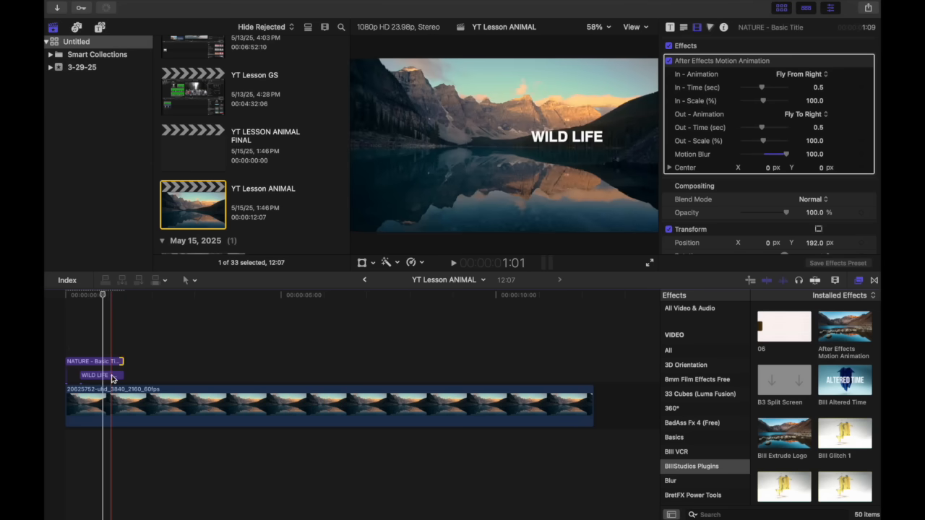
- Set NATURE's exit animation to fly out to the left
{"action": "left_click", "coordinate": [87, 373]}
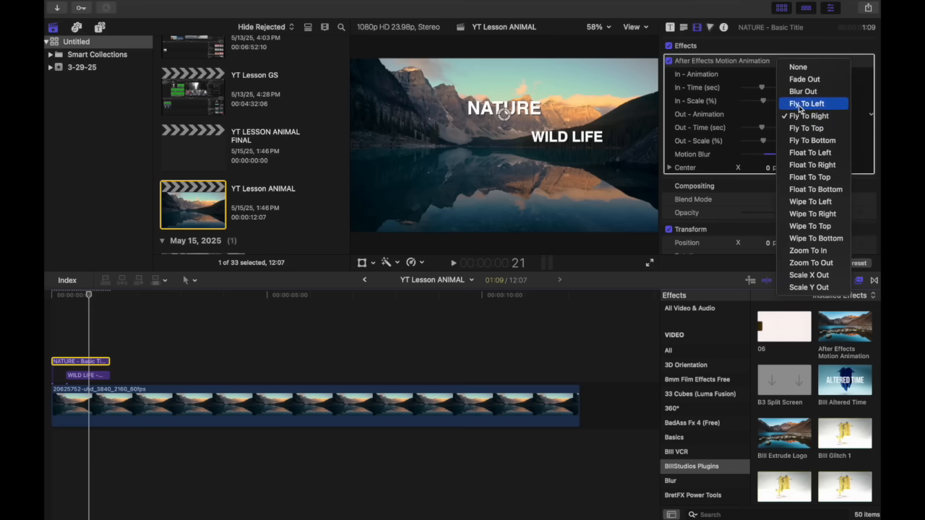
{"action": "left_click", "coordinate": [805, 104]}
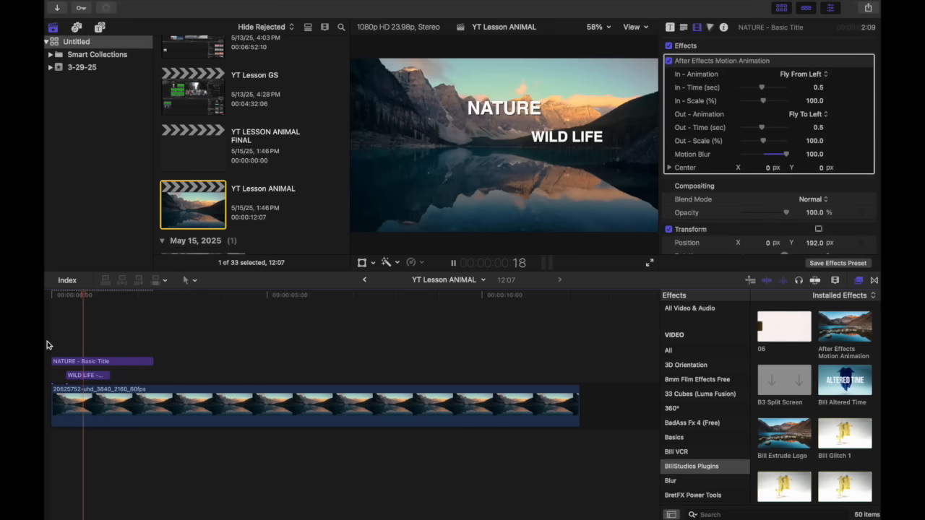
{"action": "left_click", "coordinate": [81, 376]}
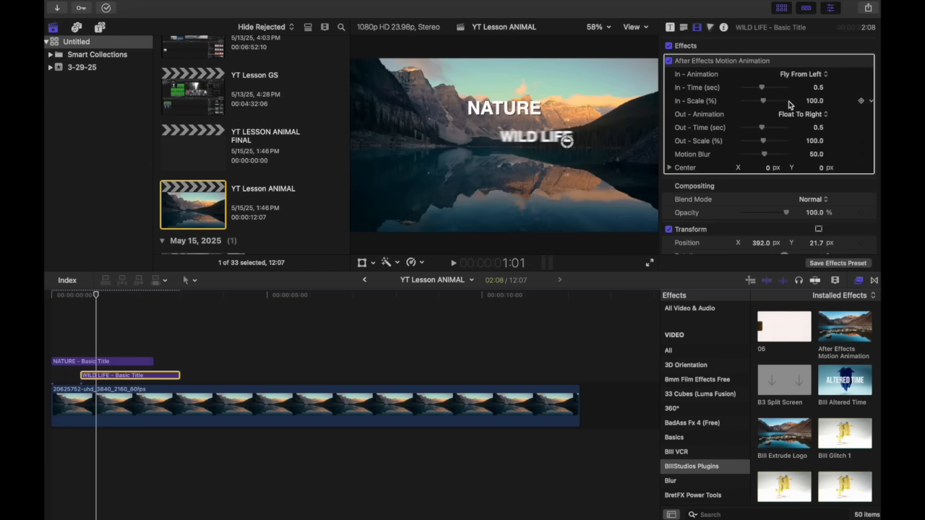
- Set WILD LIFE's In and Out animations so it flies in from the bottom
{"action": "left_click", "coordinate": [818, 74]}
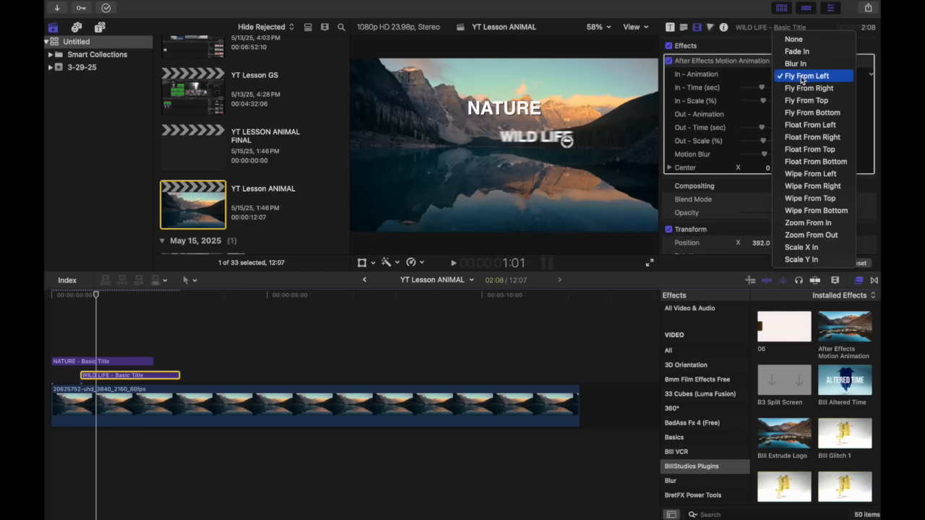
{"action": "left_click", "coordinate": [807, 116]}
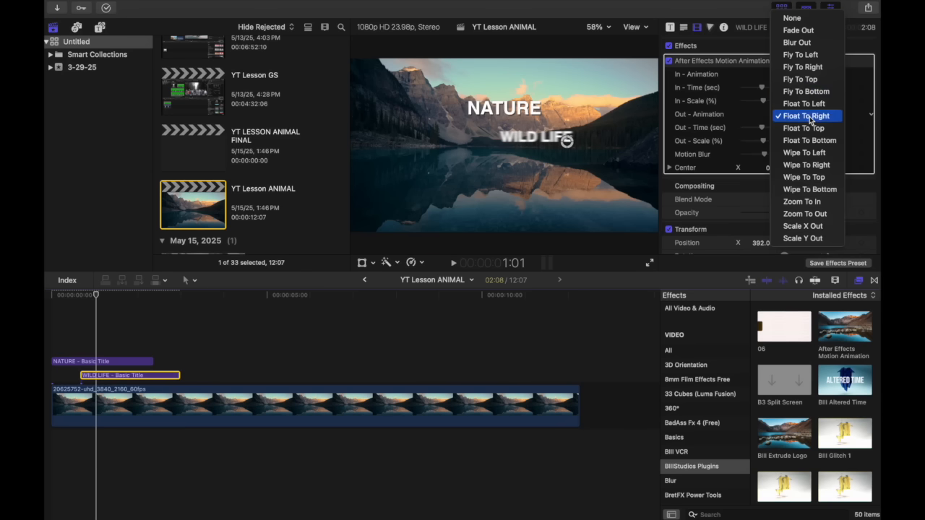
{"action": "mouse_move", "coordinate": [801, 55]}
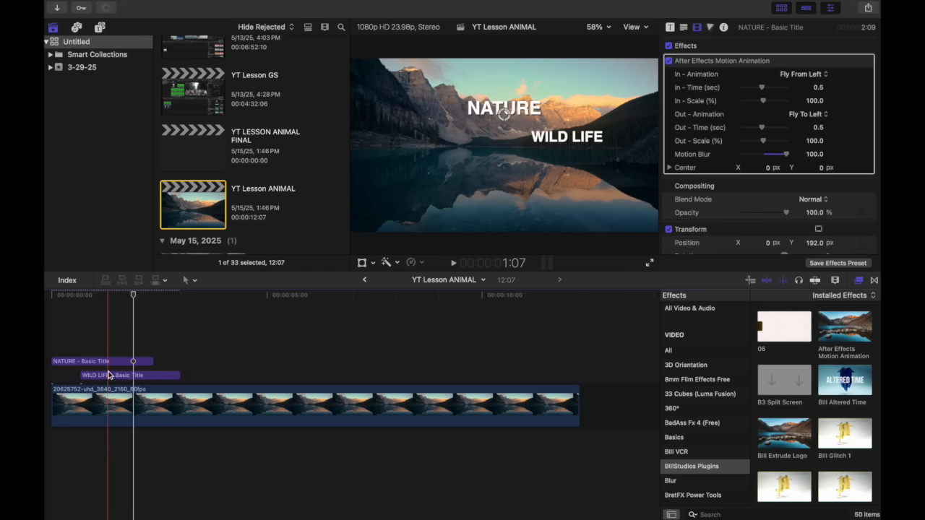
{"action": "left_click", "coordinate": [798, 73]}
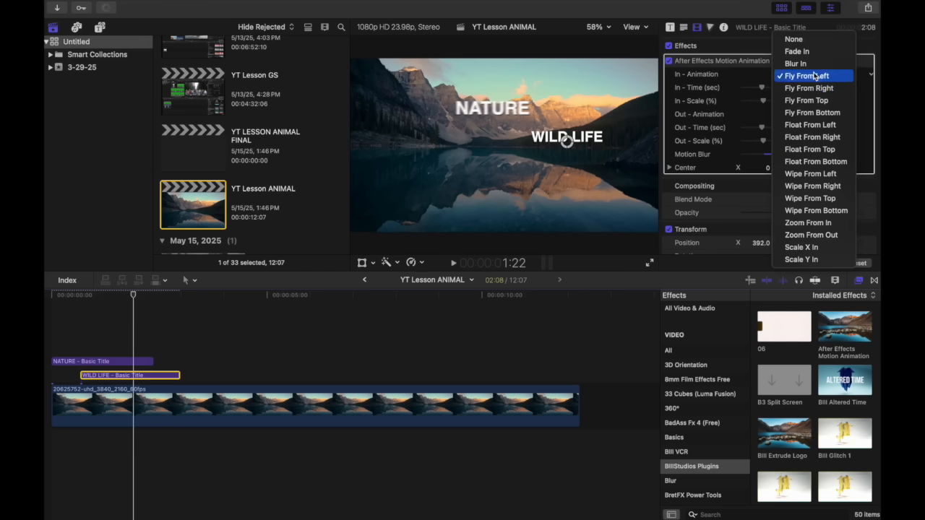
{"action": "mouse_move", "coordinate": [798, 52]}
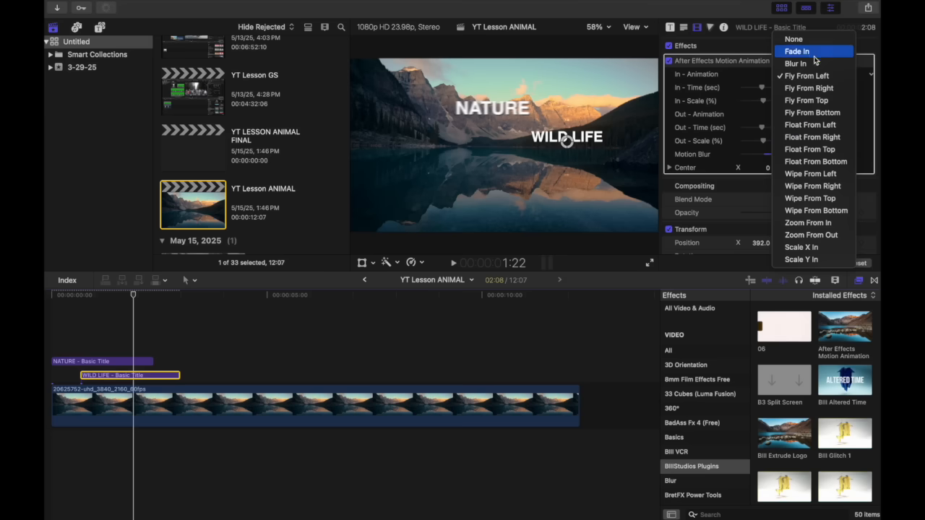
{"action": "mouse_move", "coordinate": [821, 113]}
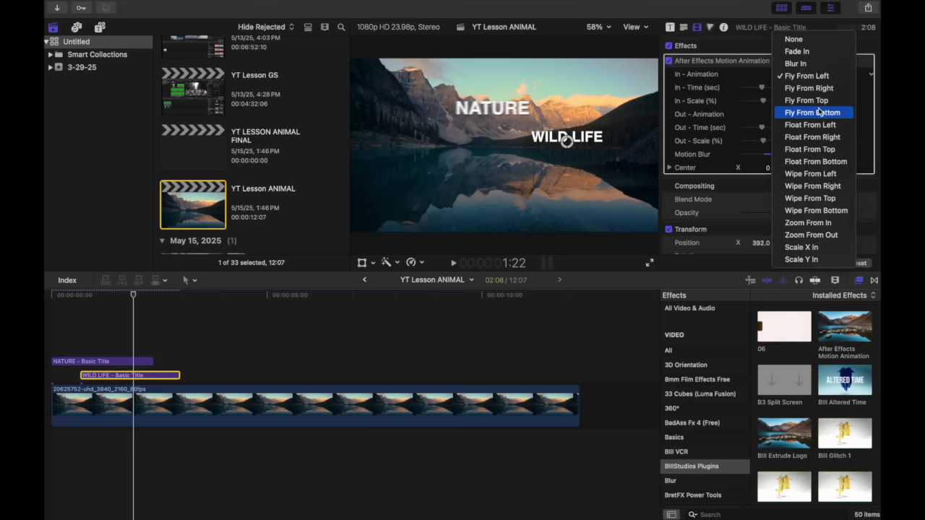
{"action": "left_click", "coordinate": [808, 88]}
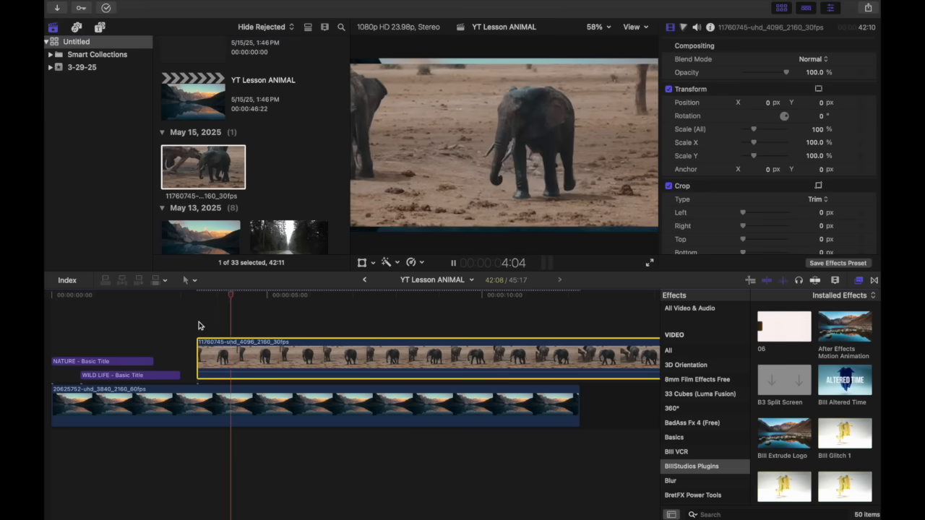
- Blade the elephant clip at the playhead (Cmd+B) and list the Masks and Keying effects
{"action": "left_click", "coordinate": [289, 295]}
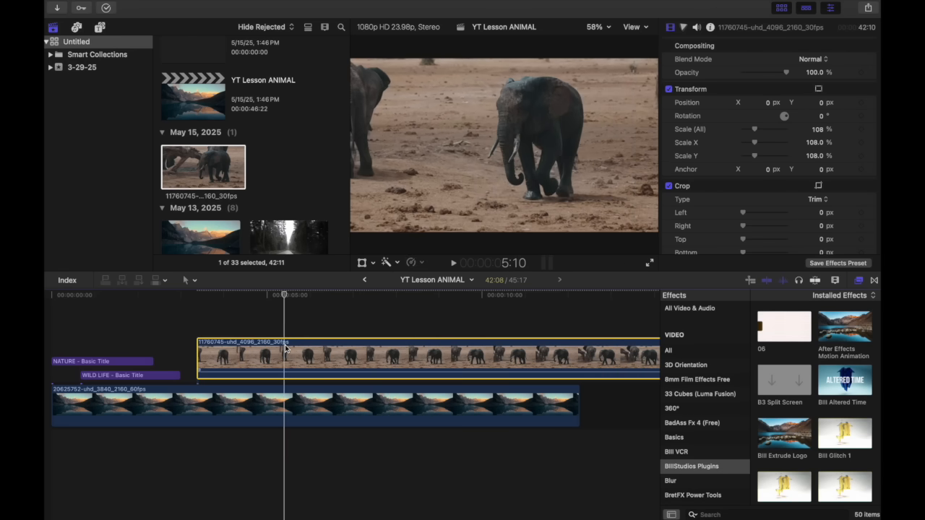
{"action": "key", "text": "cmd+b"}
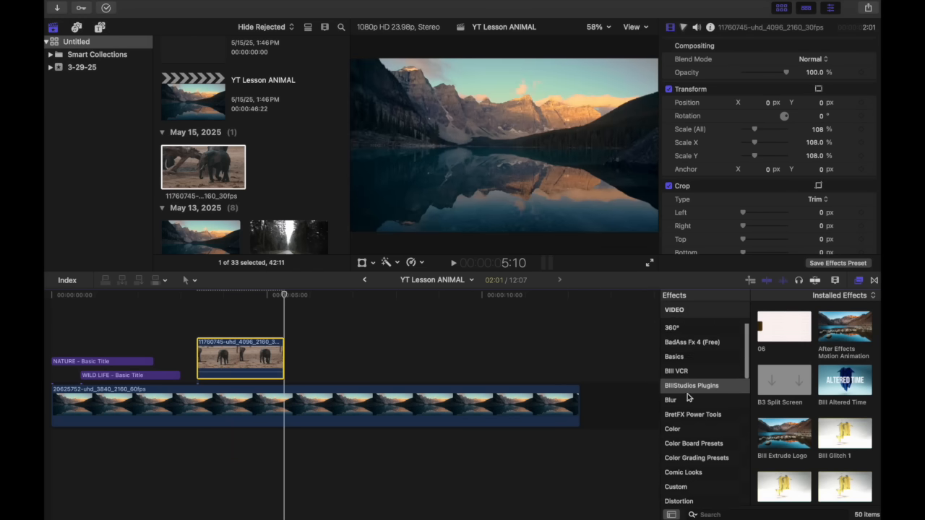
{"action": "scroll", "scroll_direction": "down", "scroll_amount": 3}
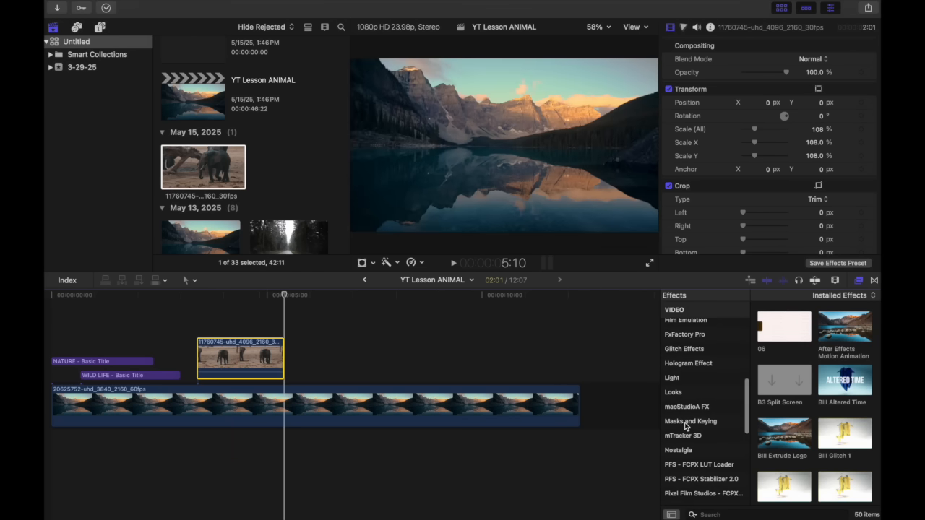
{"action": "left_click", "coordinate": [689, 422]}
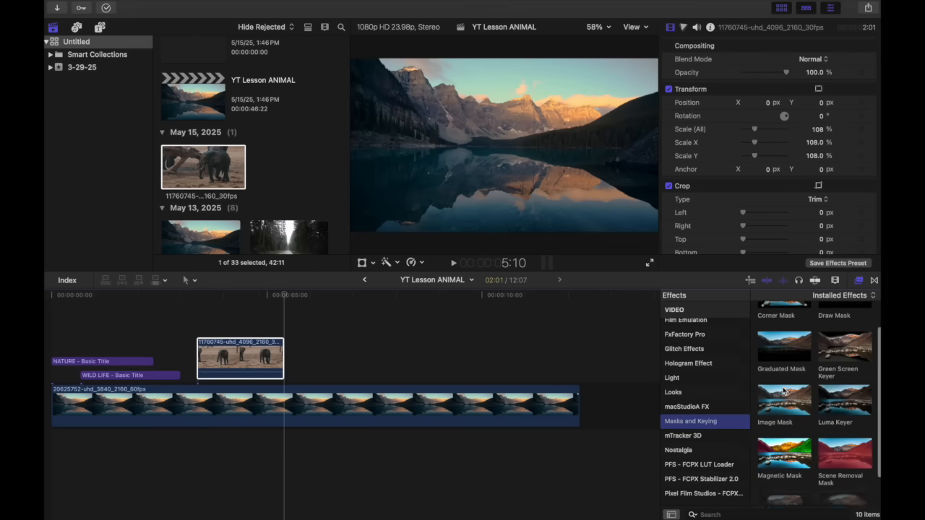
{"action": "scroll", "scroll_direction": "down", "scroll_amount": 3}
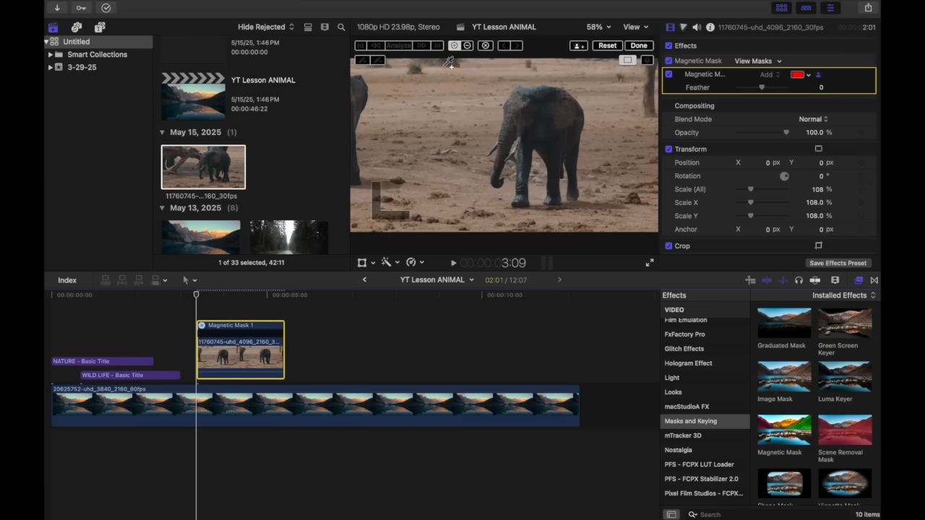
{"action": "mouse_move", "coordinate": [434, 118]}
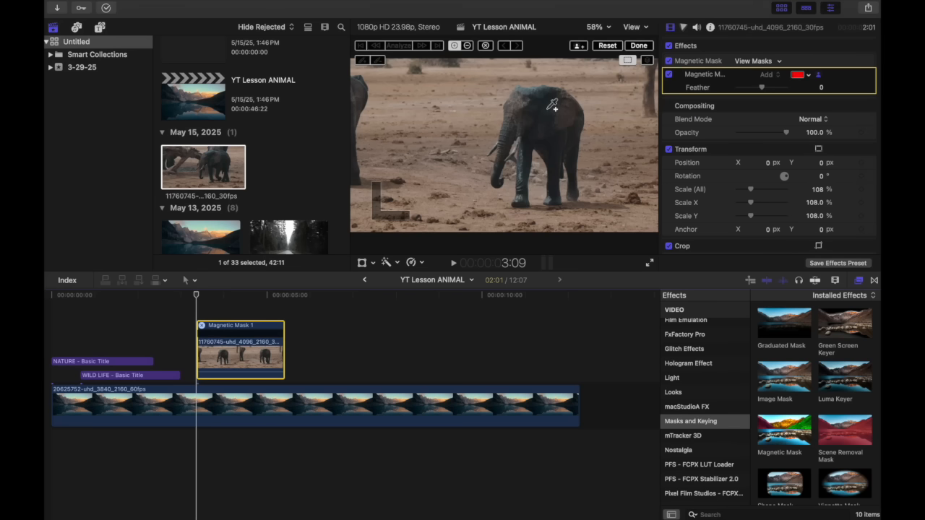
- Mark the elephant as the Magnetic Mask subject, analyze the clip and finish the mask
{"action": "left_click", "coordinate": [393, 45]}
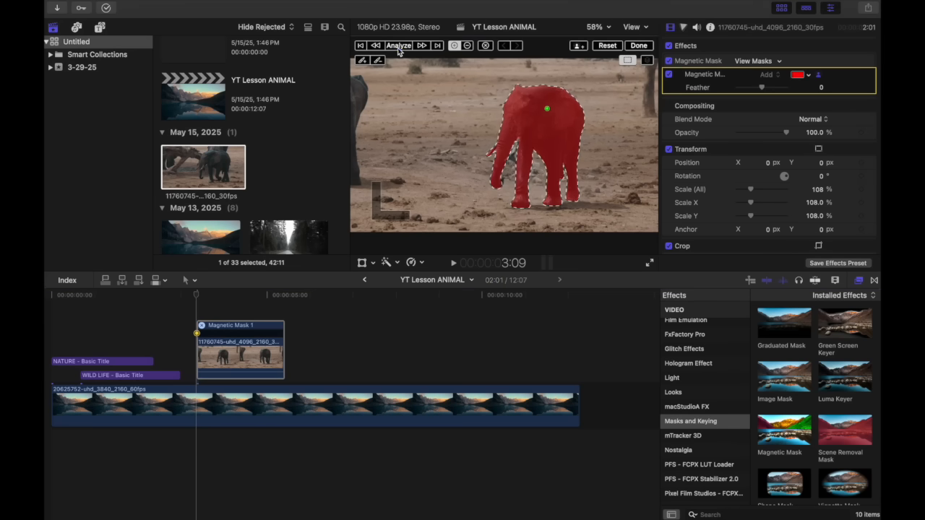
{"action": "left_click", "coordinate": [393, 45]}
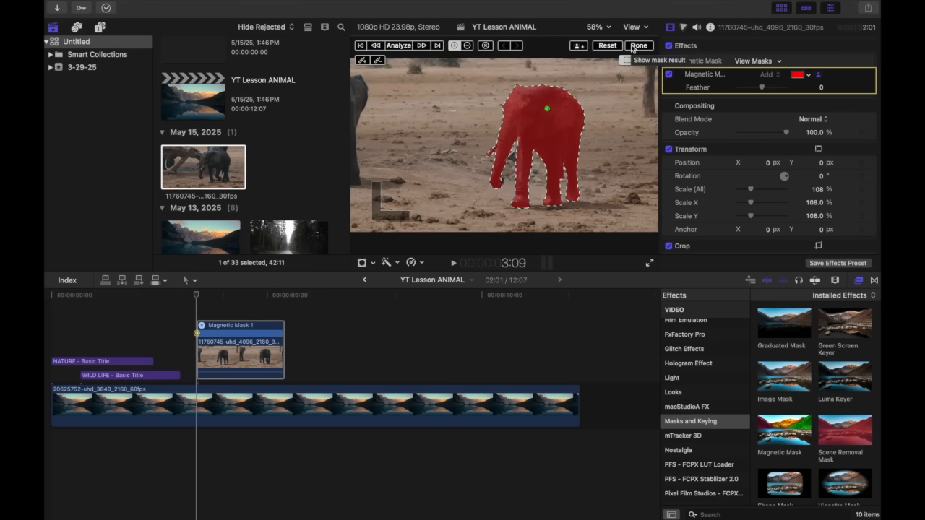
{"action": "left_click", "coordinate": [638, 45]}
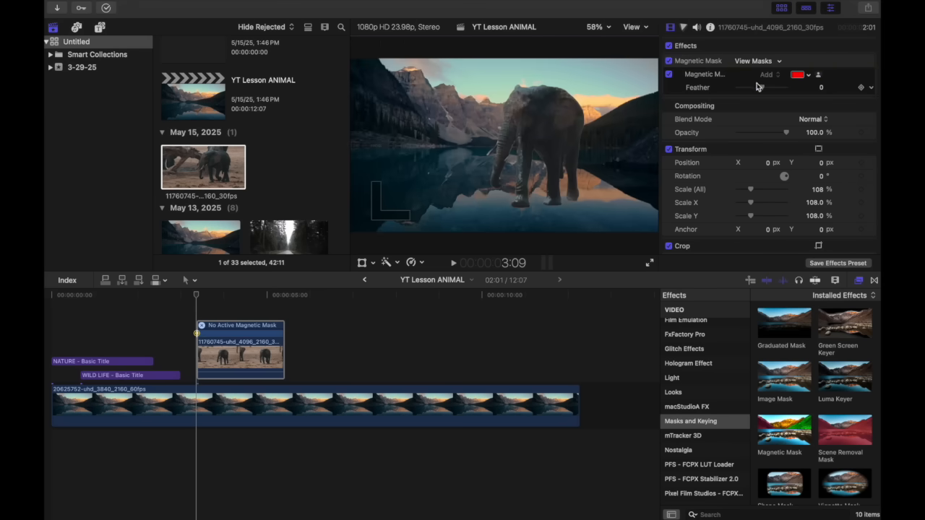
- Feather the elephant mask edge to 17 and move the elephant lower, Y about -108
{"action": "left_click_drag", "start_coordinate": [752, 86], "coordinate": [763, 87]}
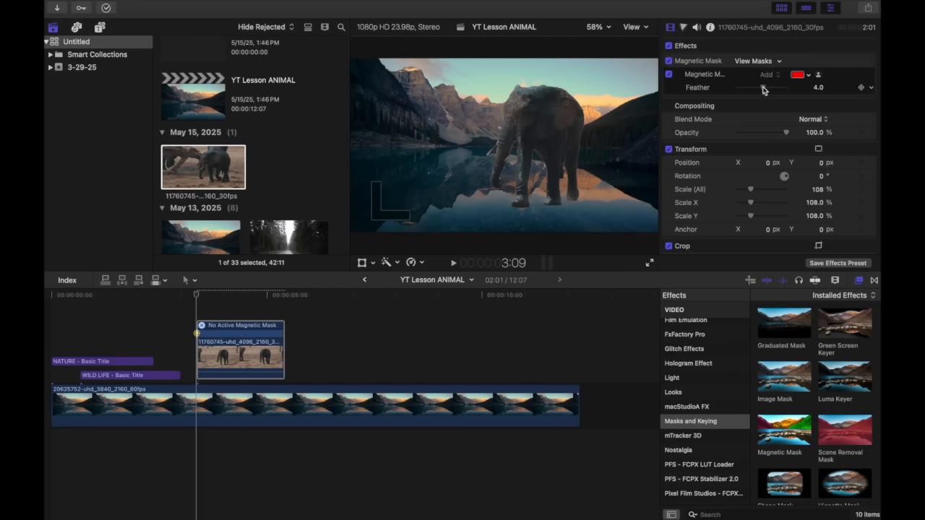
{"action": "left_click_drag", "start_coordinate": [751, 88], "coordinate": [778, 88]}
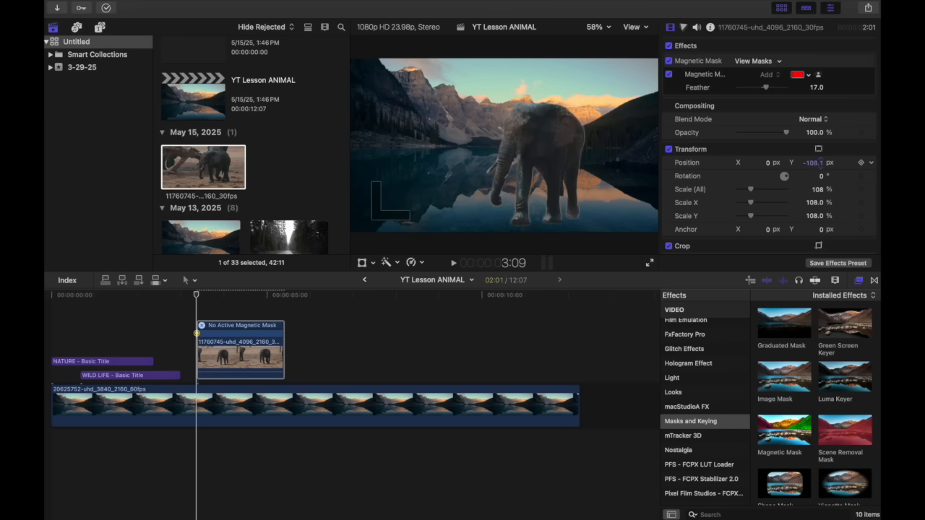
{"action": "left_click_drag", "start_coordinate": [240, 351], "coordinate": [222, 360]}
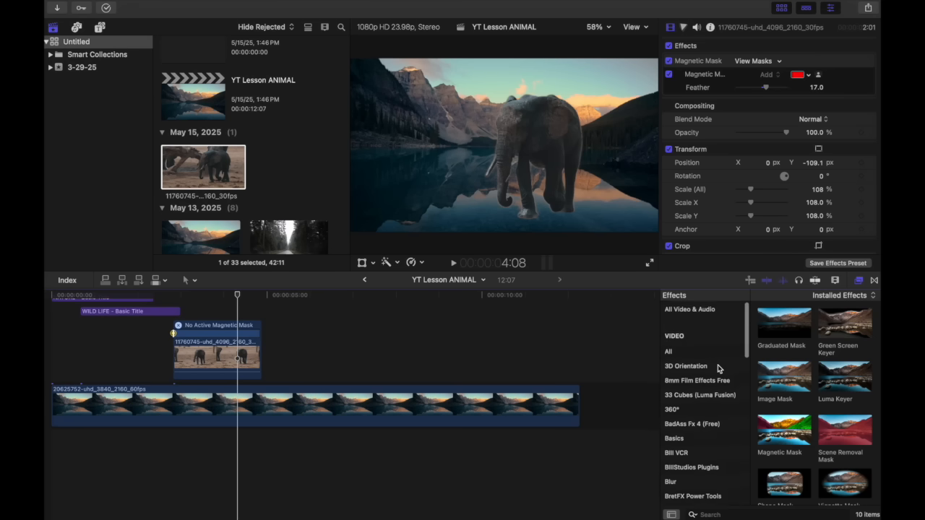
- Apply After Effects Motion Animation to the elephant: Fly From Bottom in, Fly To Bottom out
{"action": "scroll", "scroll_direction": "down", "scroll_amount": 3}
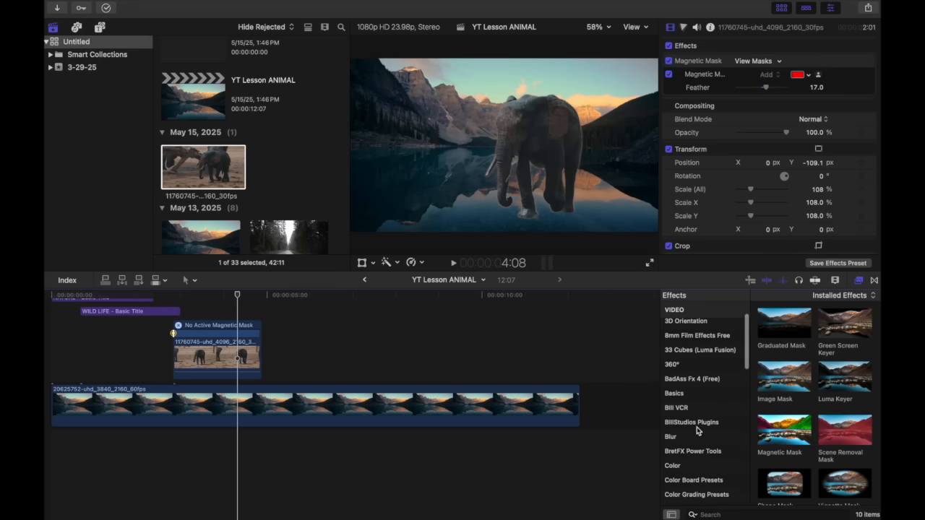
{"action": "left_click", "coordinate": [691, 422]}
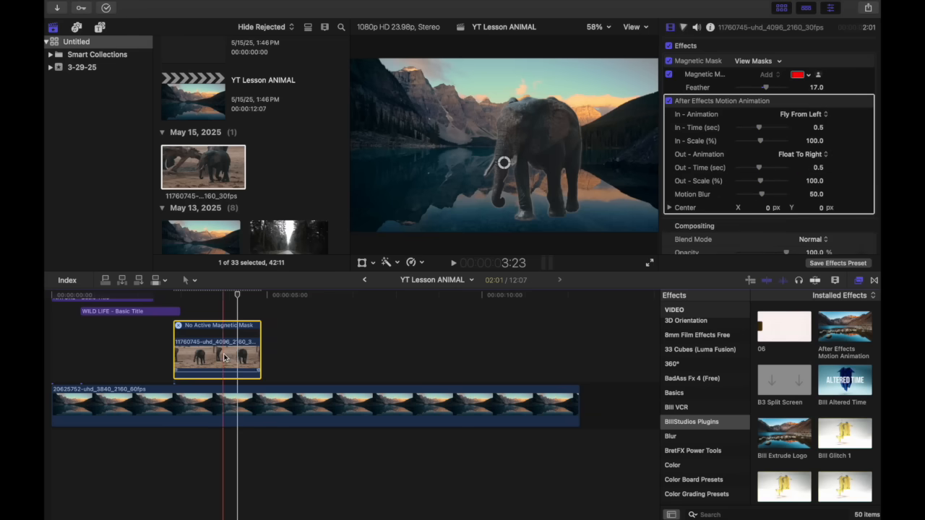
{"action": "left_click", "coordinate": [800, 114]}
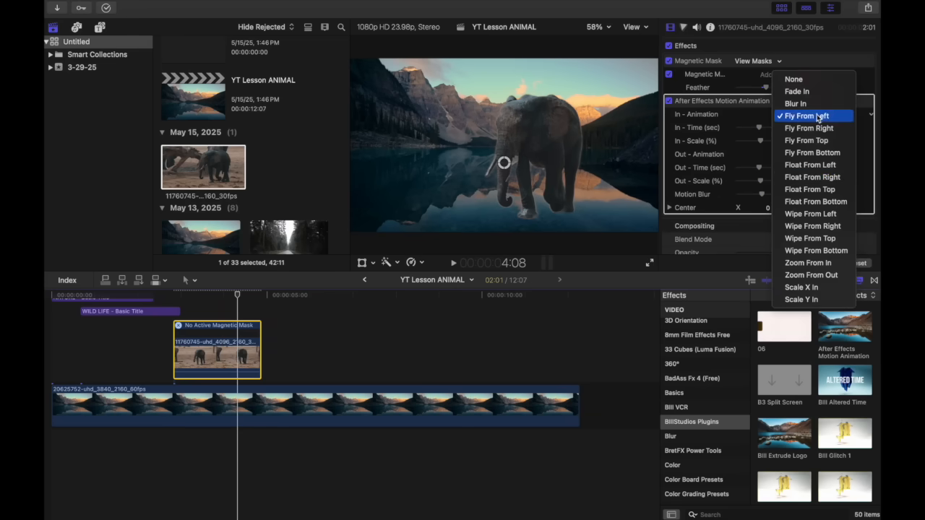
{"action": "mouse_move", "coordinate": [812, 153]}
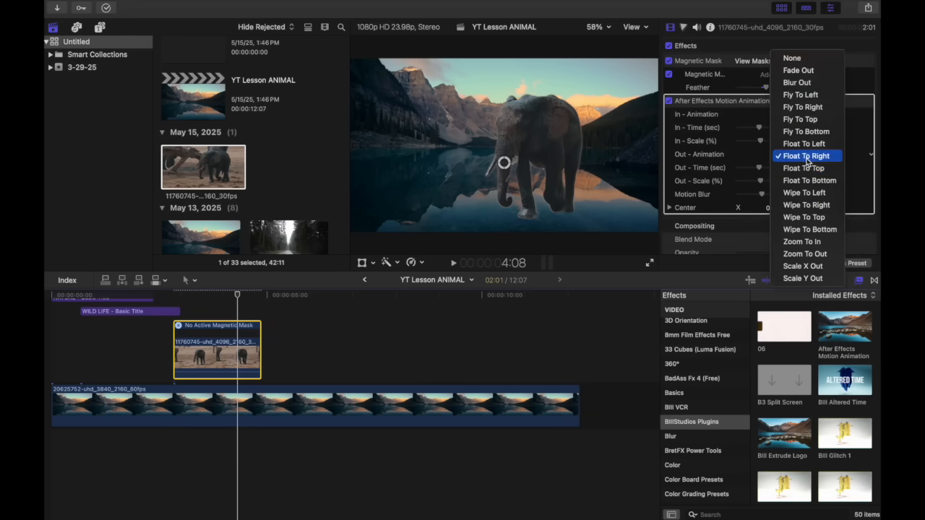
{"action": "mouse_move", "coordinate": [807, 130]}
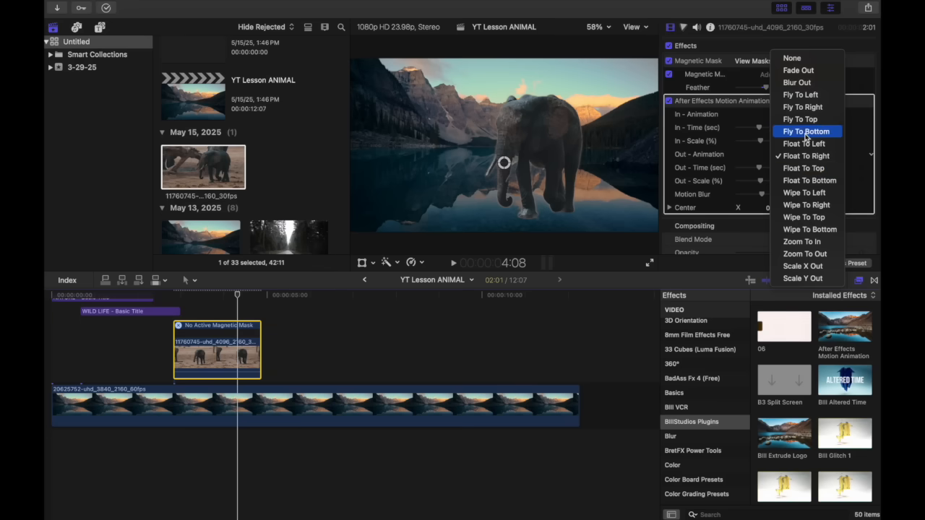
{"action": "left_click", "coordinate": [806, 130]}
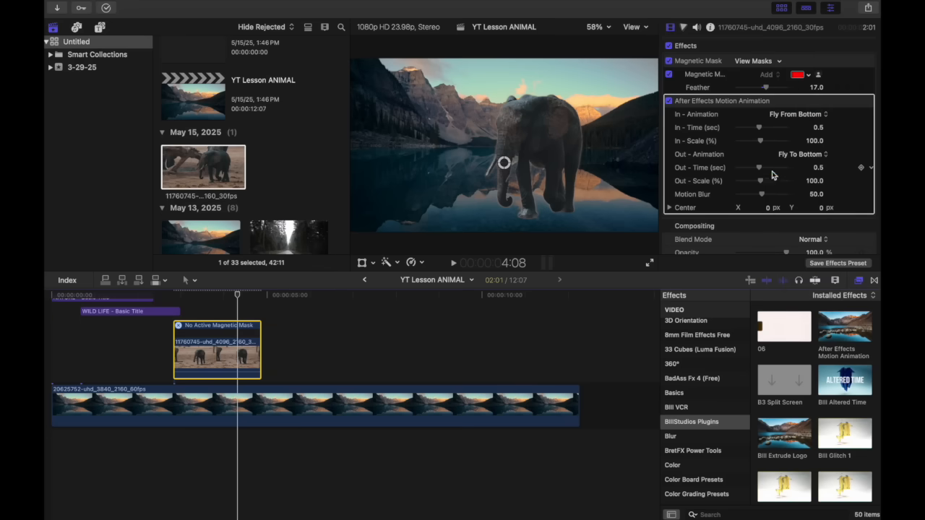
{"action": "left_click_drag", "start_coordinate": [758, 194], "coordinate": [783, 194]}
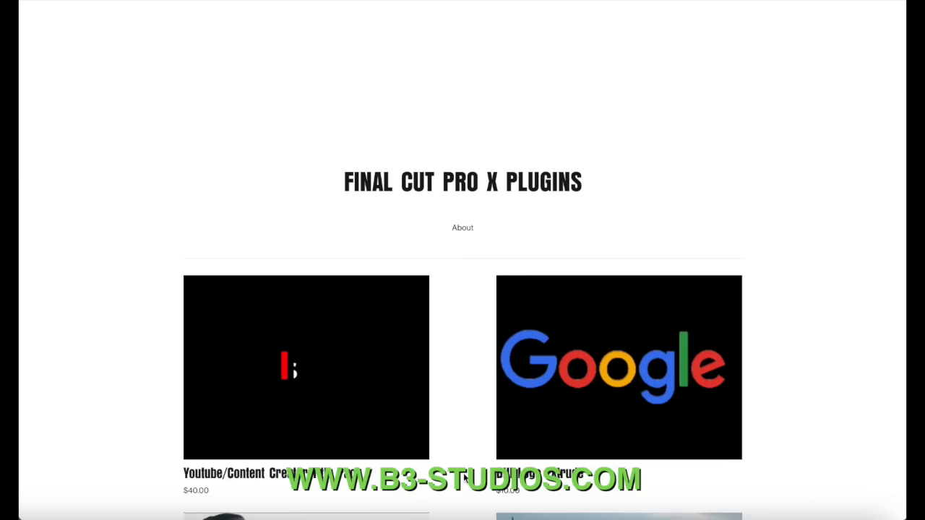
{"action": "scroll", "scroll_direction": "down", "scroll_amount": 3}
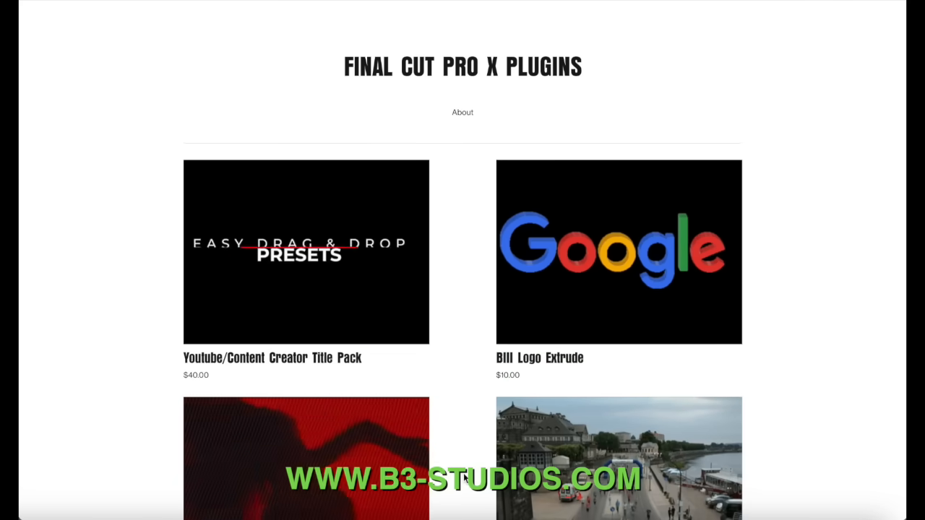
{"action": "scroll", "scroll_direction": "down", "scroll_amount": 3}
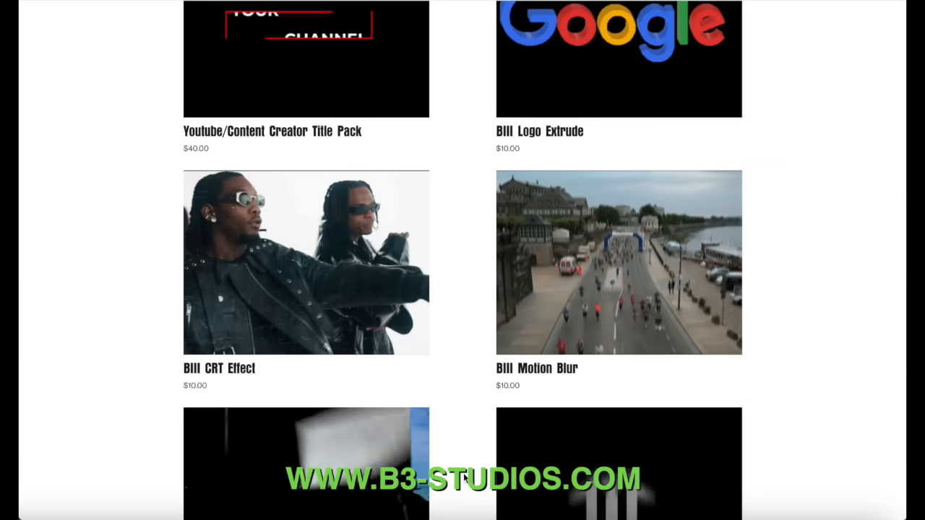
{"action": "scroll", "scroll_direction": "down", "scroll_amount": 3}
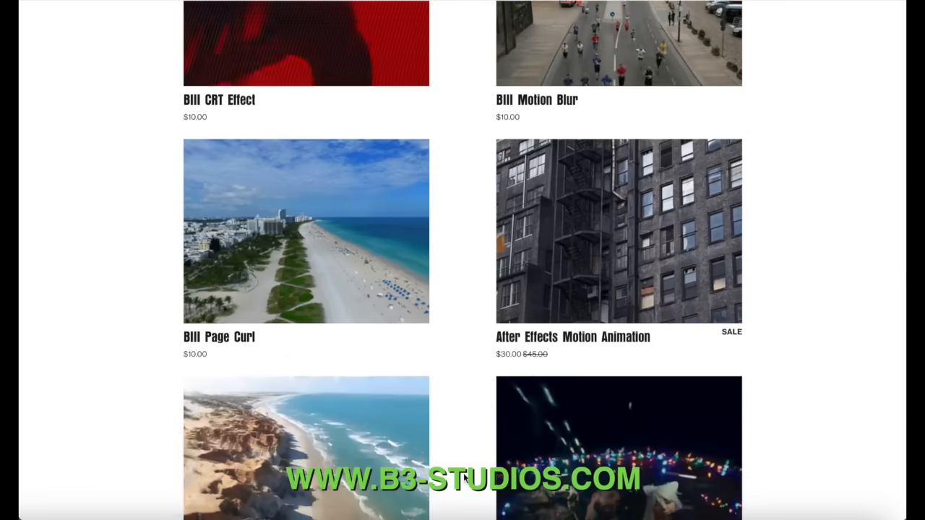
{"action": "scroll", "scroll_direction": "down", "scroll_amount": 3}
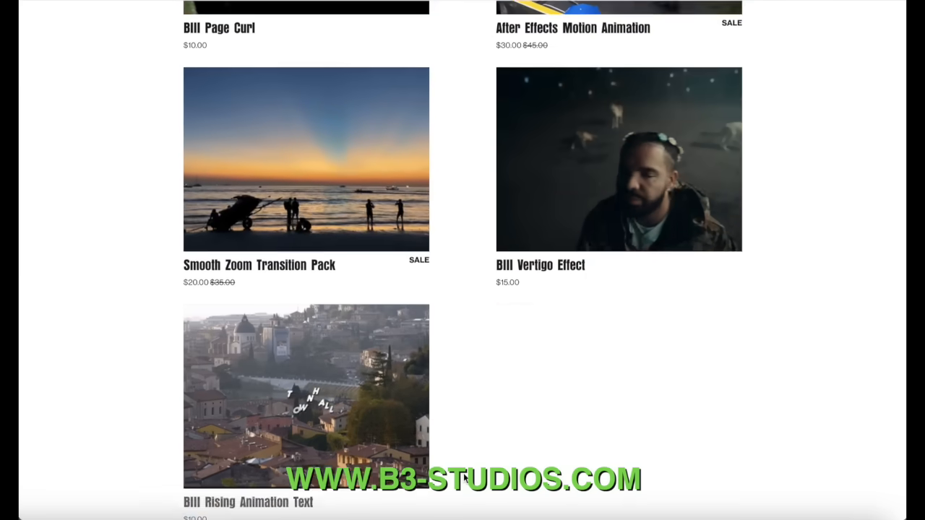
{"action": "scroll", "scroll_direction": "down", "scroll_amount": 3}
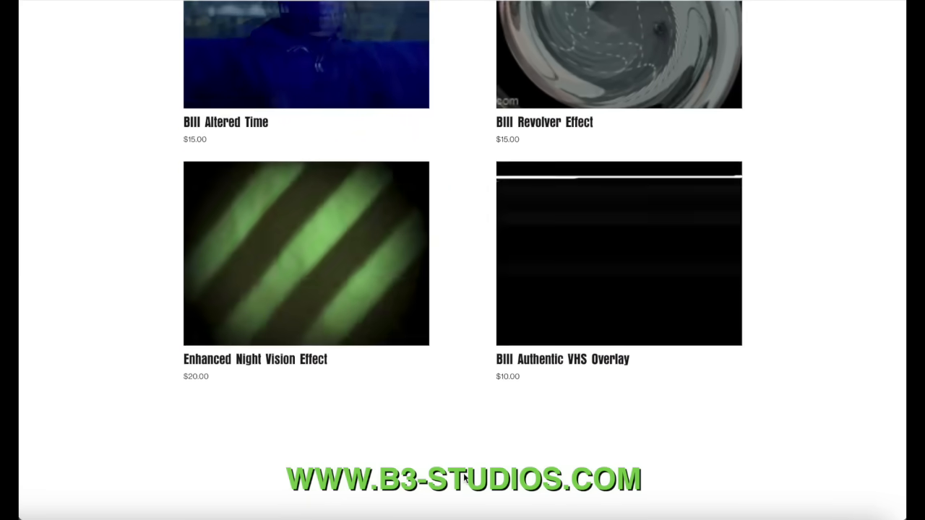
{"action": "scroll", "scroll_direction": "down", "scroll_amount": 3}
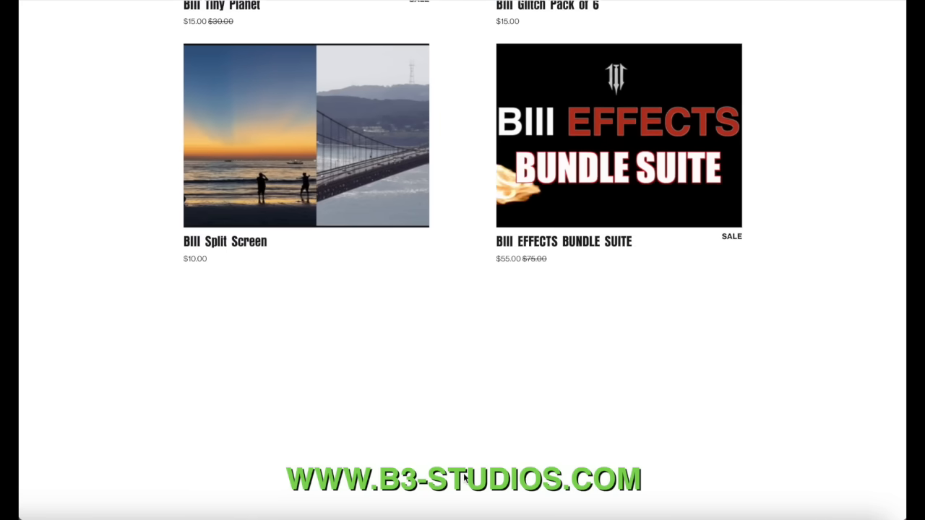
{"action": "scroll", "scroll_direction": "down", "scroll_amount": 3}
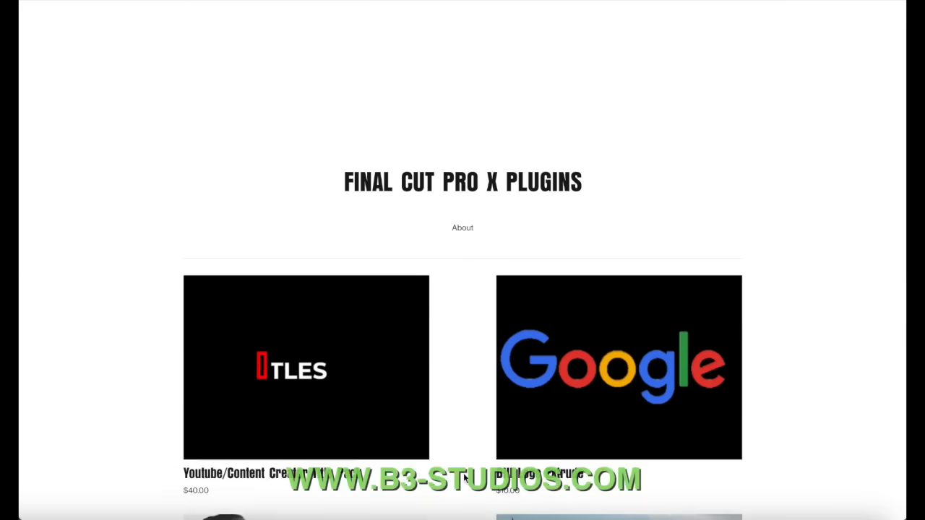
{"action": "scroll", "scroll_direction": "down", "scroll_amount": 3}
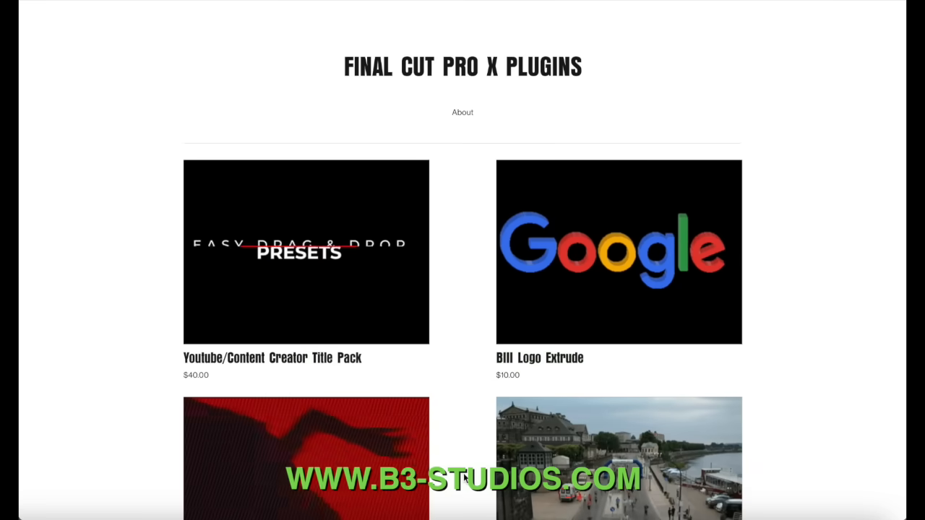
{"action": "scroll", "scroll_direction": "down", "scroll_amount": 3}
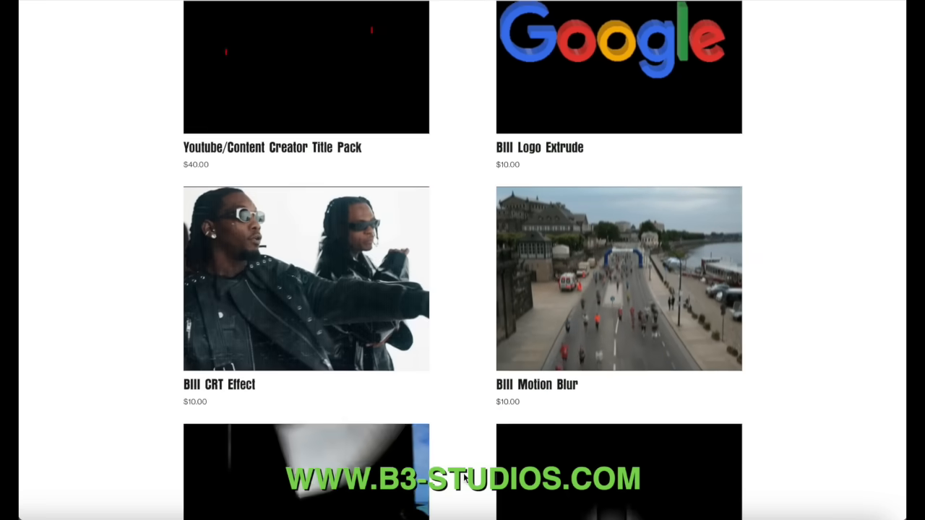